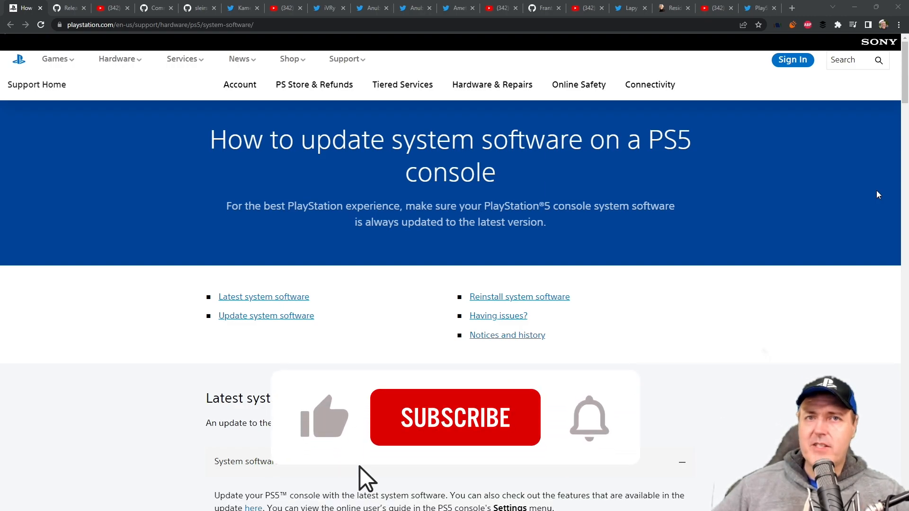
# - Show the PS5 system software release notes for version 23.01-07.20.00
pyautogui.click(455, 416)
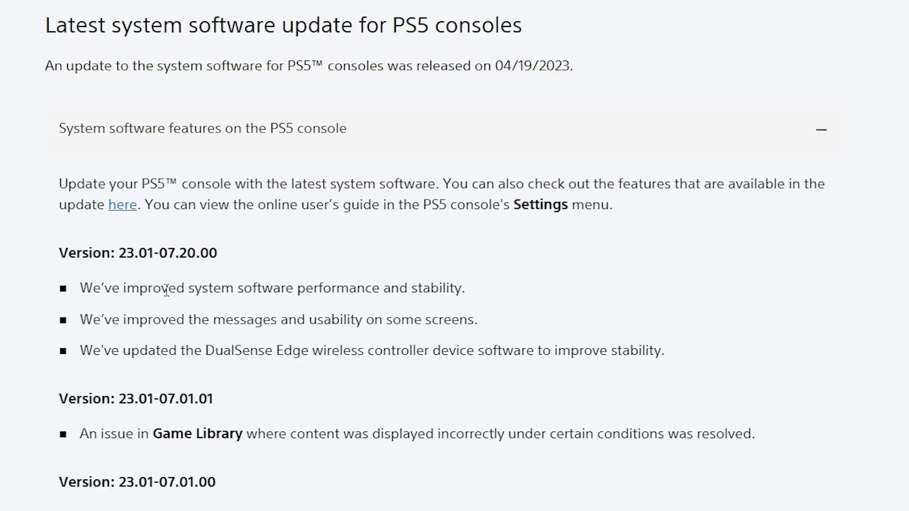
pyautogui.moveTo(445, 288)
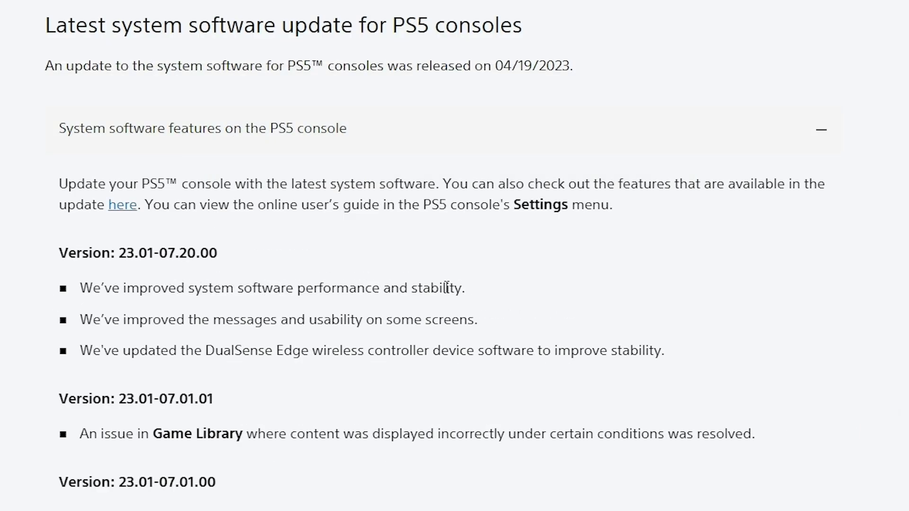
pyautogui.moveTo(261, 339)
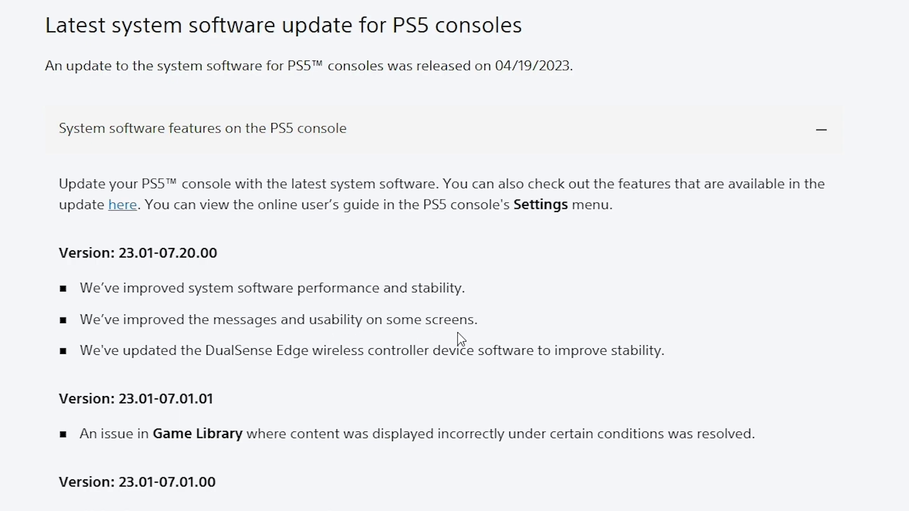
pyautogui.moveTo(238, 372)
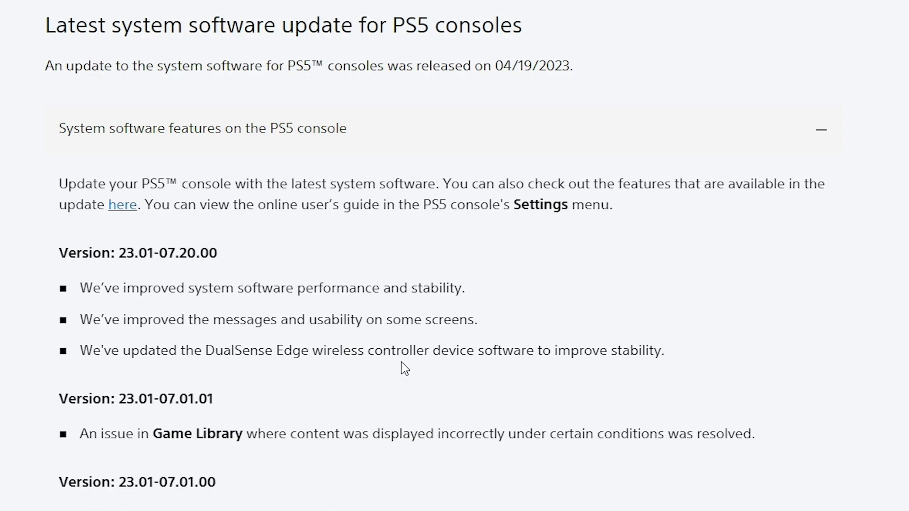
pyautogui.moveTo(569, 369)
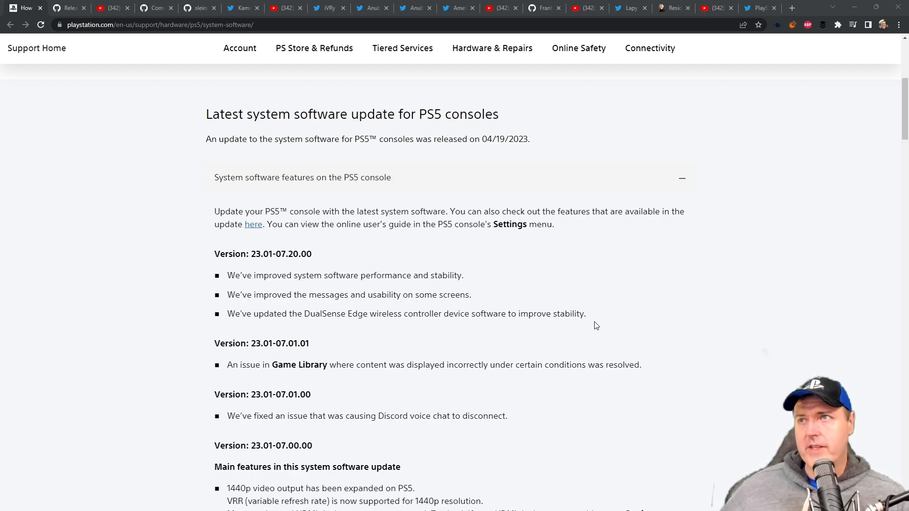
# - View the Apollo Save Tool v1.4.0 release's Added list, including network tools and hex editor
pyautogui.click(68, 8)
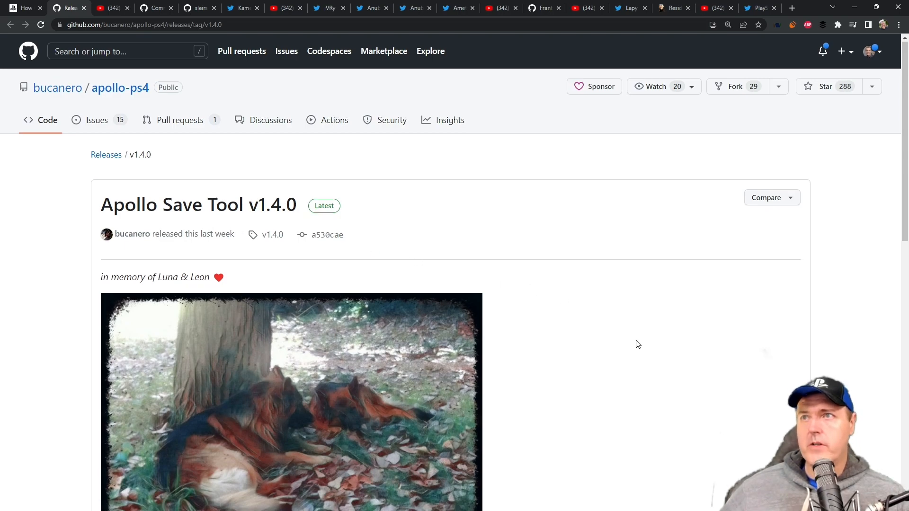
pyautogui.scroll(-3)
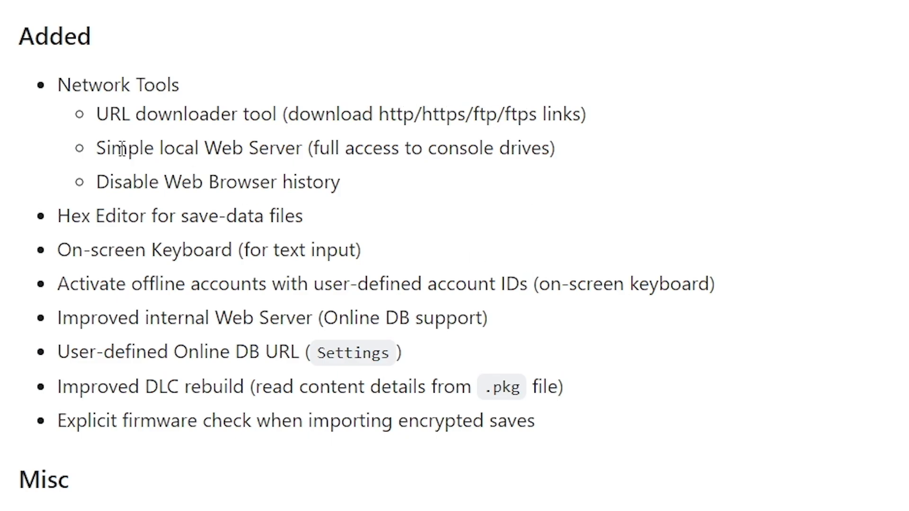
pyautogui.moveTo(341, 150)
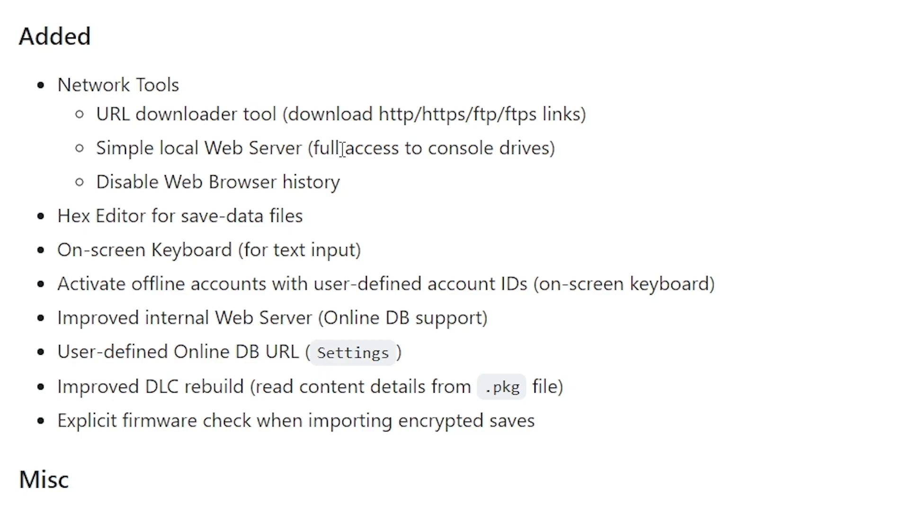
pyautogui.moveTo(337, 148)
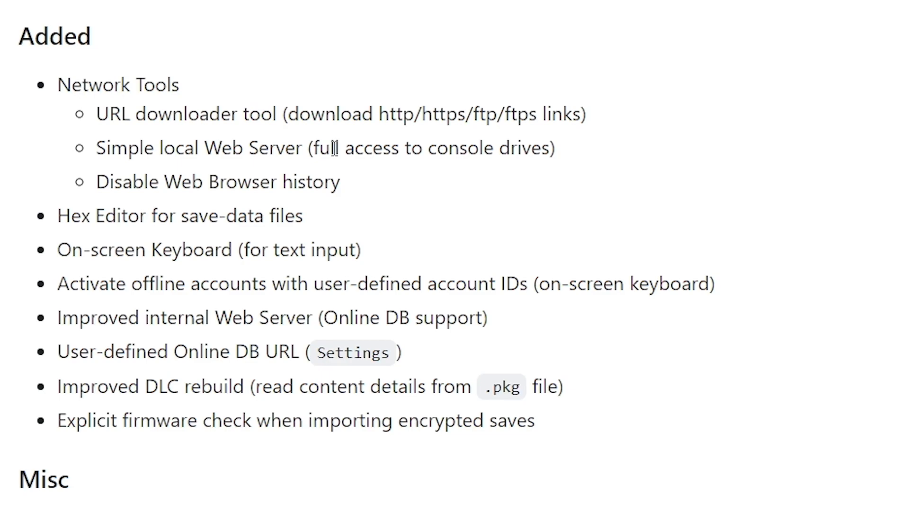
pyautogui.moveTo(74, 216)
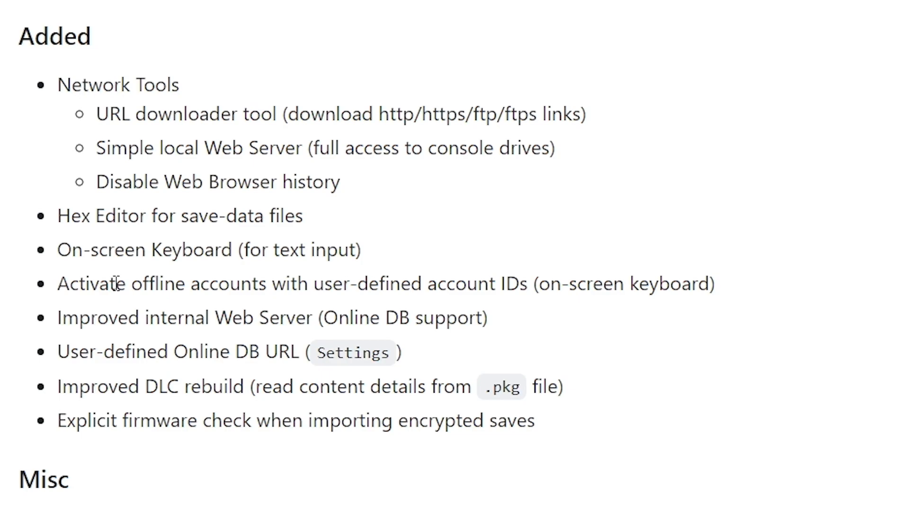
pyautogui.moveTo(119, 373)
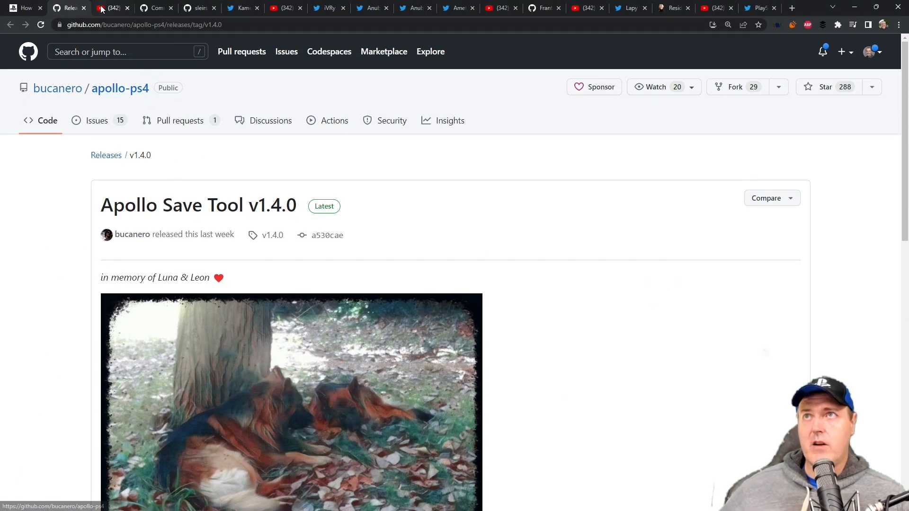
# - Show the 'New Release for Apollo Save Tool for PS4' video at its hex editor demo
pyautogui.click(110, 8)
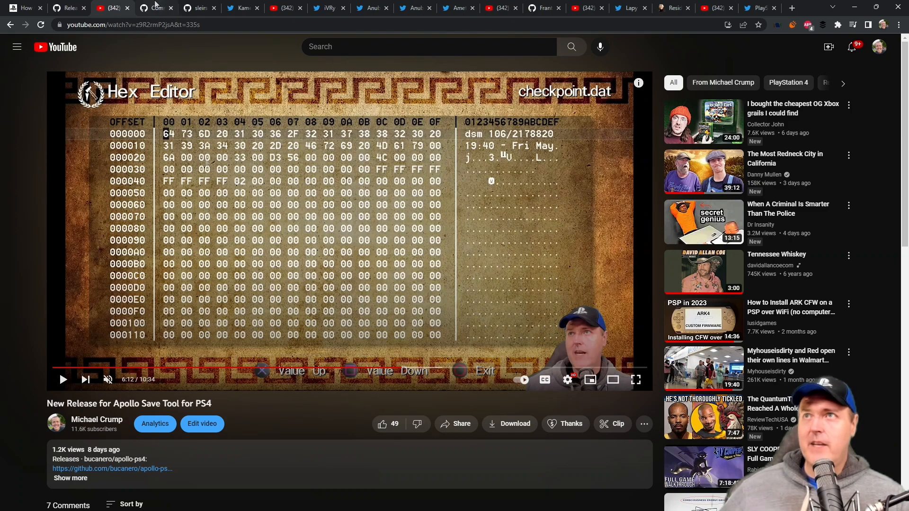
# - From the 900-host repository, view the 'jbcldr.js: fix ps4-libjbc bug' commit and its diff
pyautogui.click(155, 8)
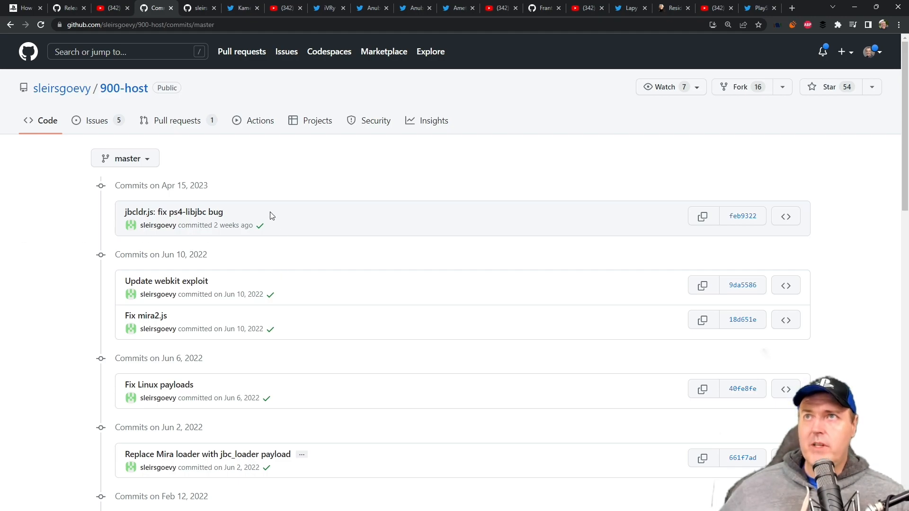
pyautogui.moveTo(88, 214)
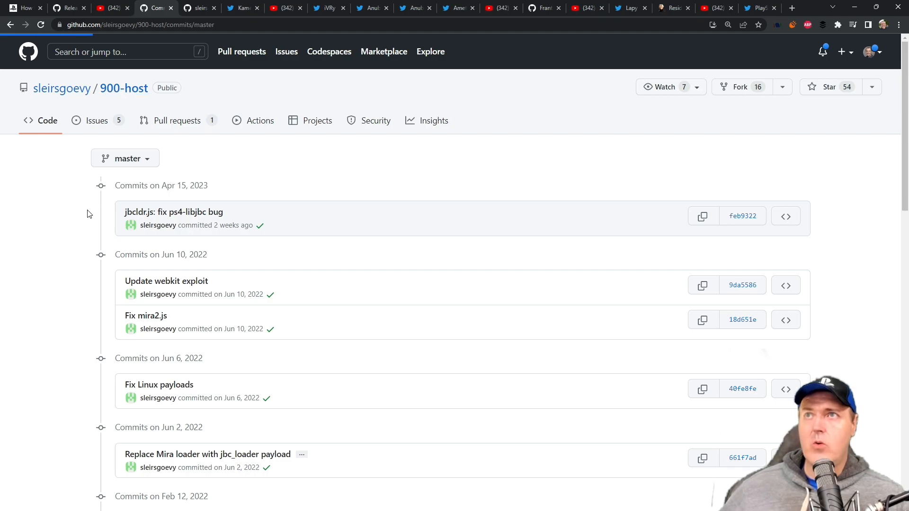
pyautogui.click(48, 121)
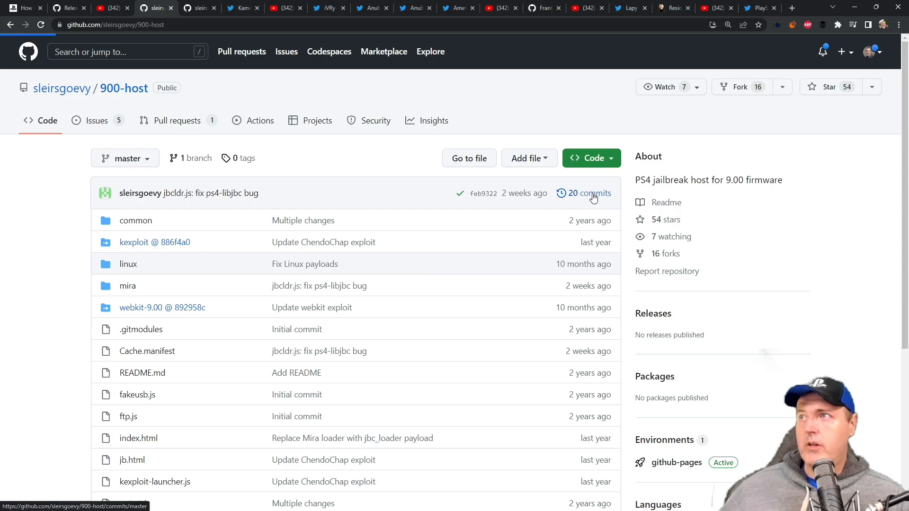
pyautogui.click(588, 193)
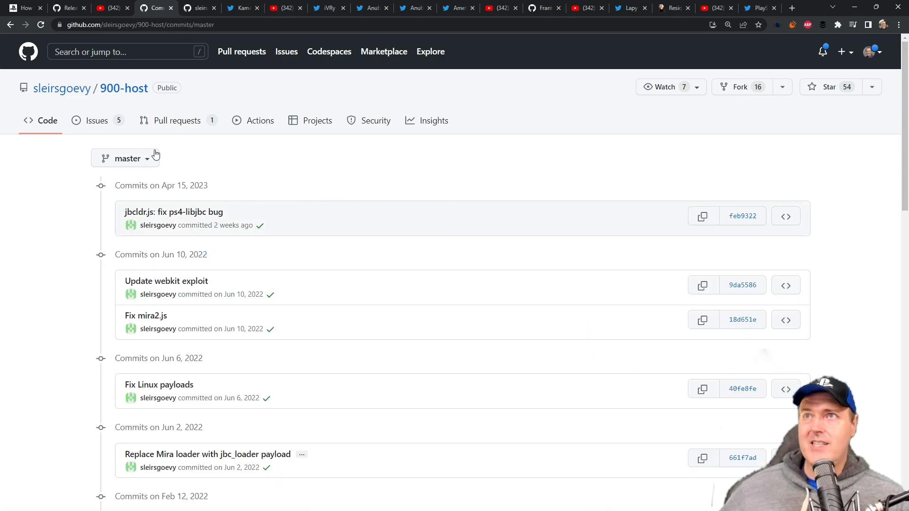
pyautogui.moveTo(158, 226)
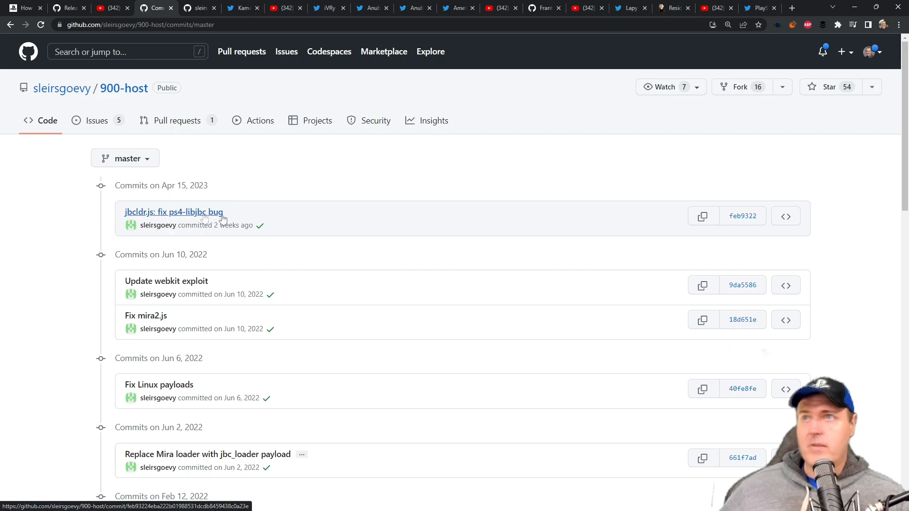
pyautogui.moveTo(179, 258)
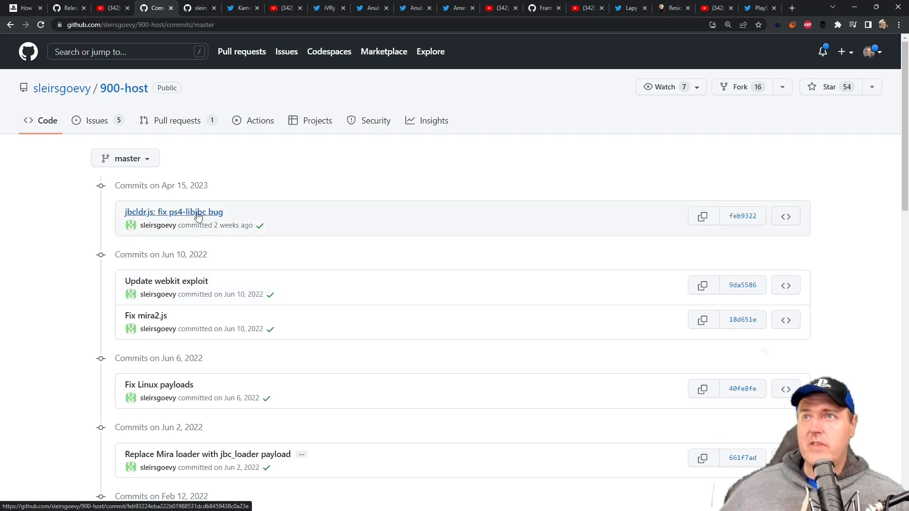
pyautogui.click(173, 211)
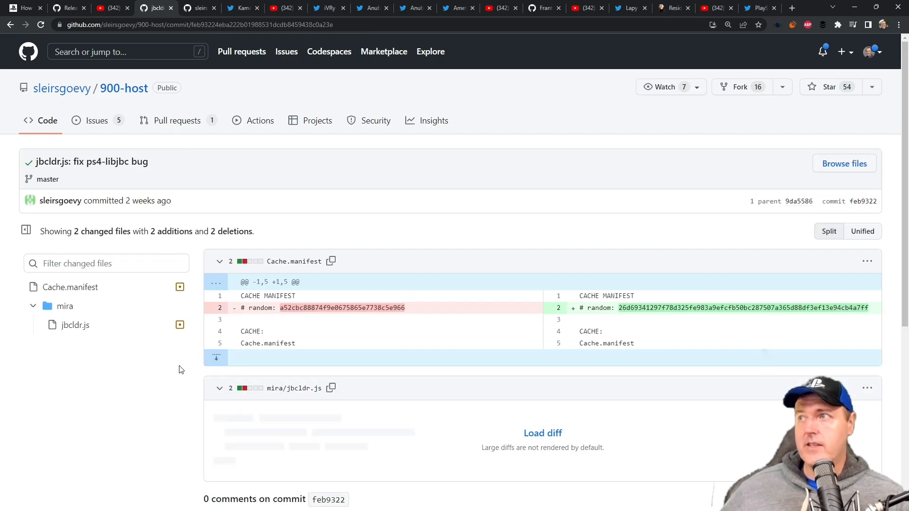
pyautogui.scroll(-3)
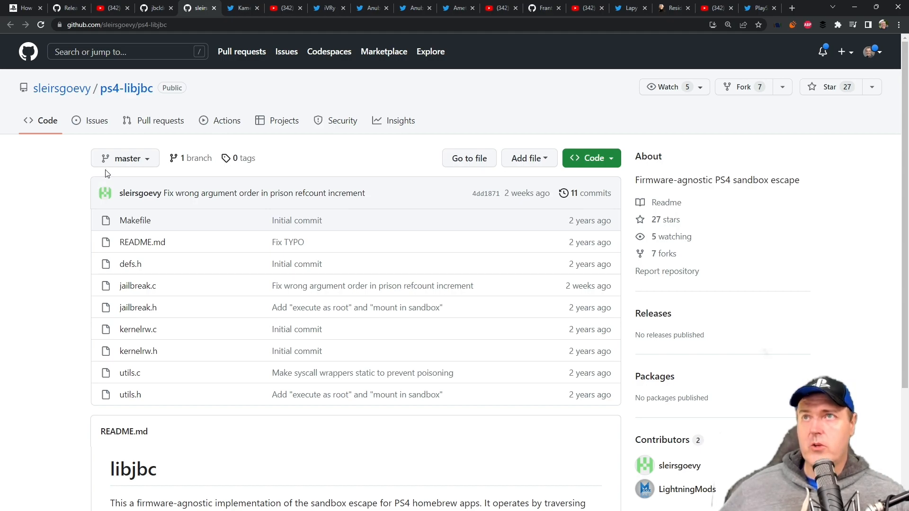
pyautogui.moveTo(126, 88)
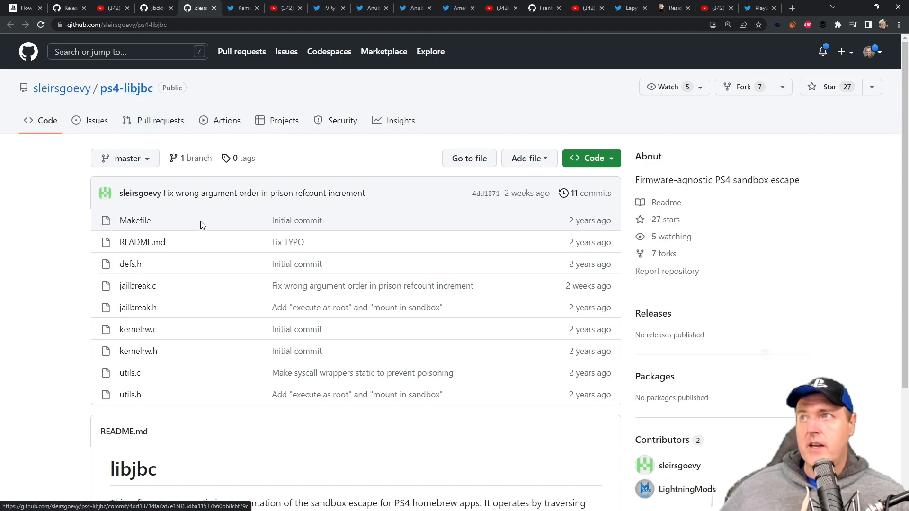
pyautogui.moveTo(591, 193)
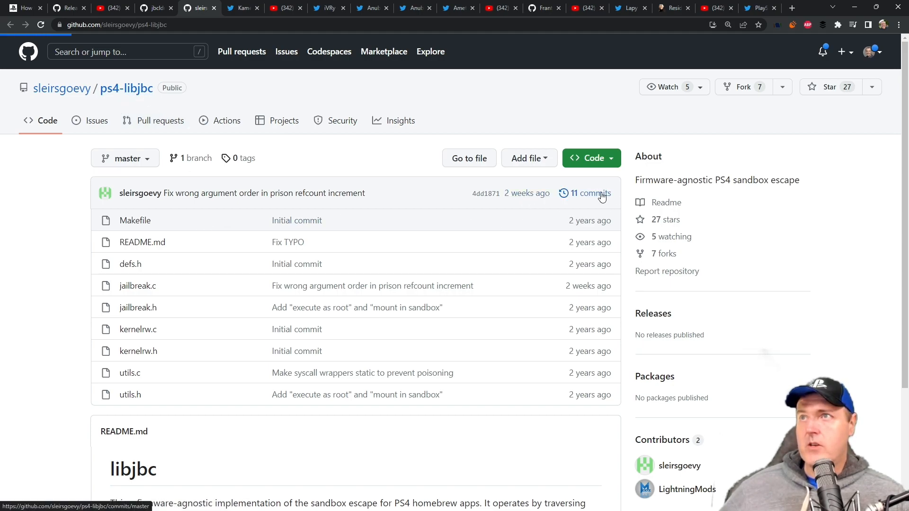
# - List the ps4-libjbc commits, headed by the prison refcount argument-order fix
pyautogui.click(588, 193)
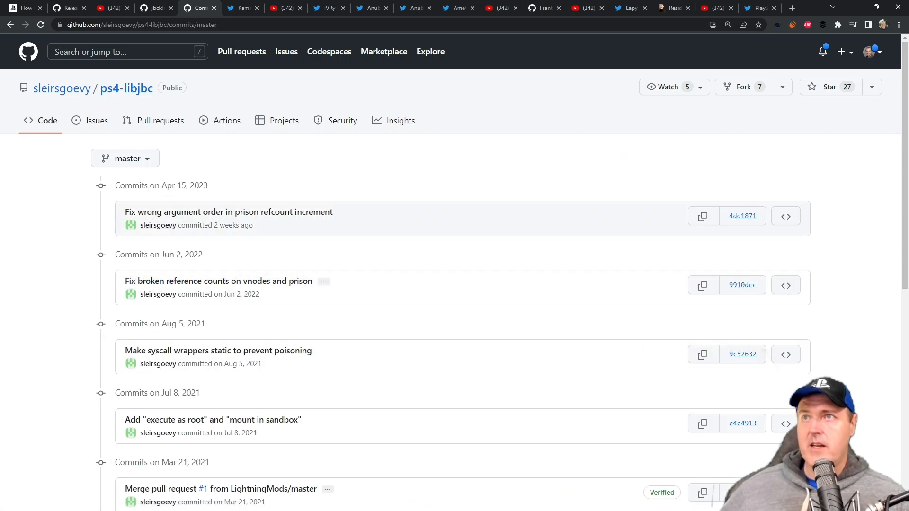
pyautogui.moveTo(228, 211)
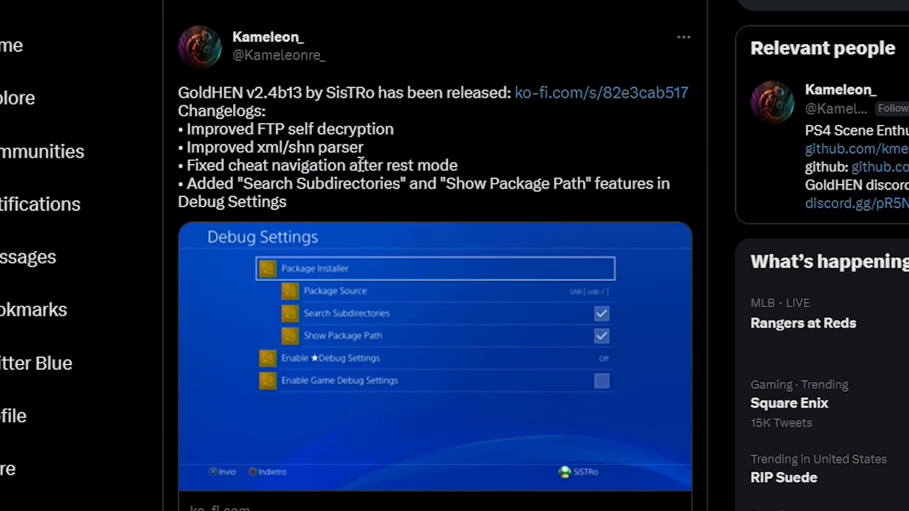
pyautogui.moveTo(278, 122)
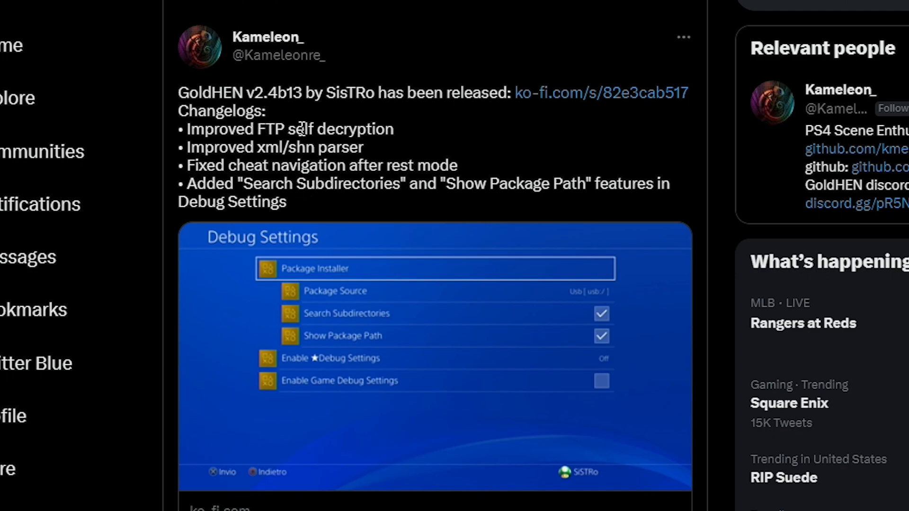
pyautogui.moveTo(240, 142)
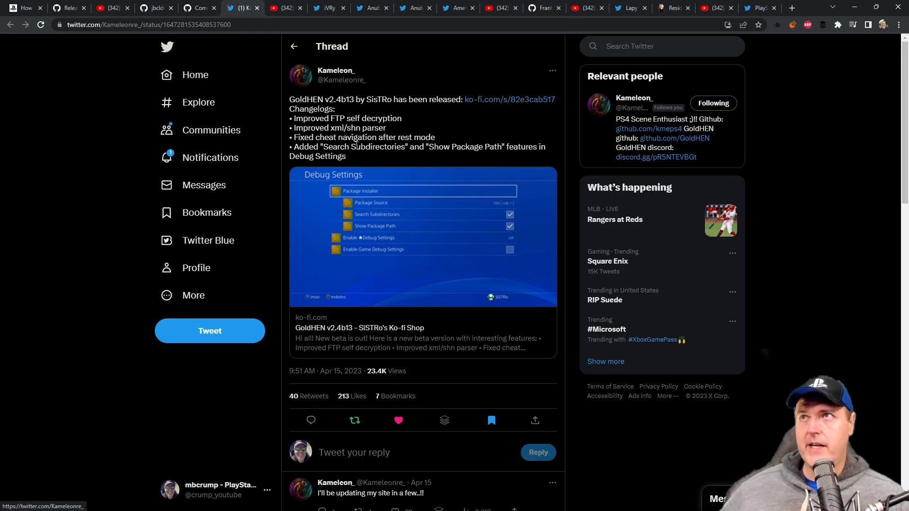
# - Show the 'GoldHEN v2.4b13 is OUT! What's New?' video at the loaded notification
pyautogui.click(283, 8)
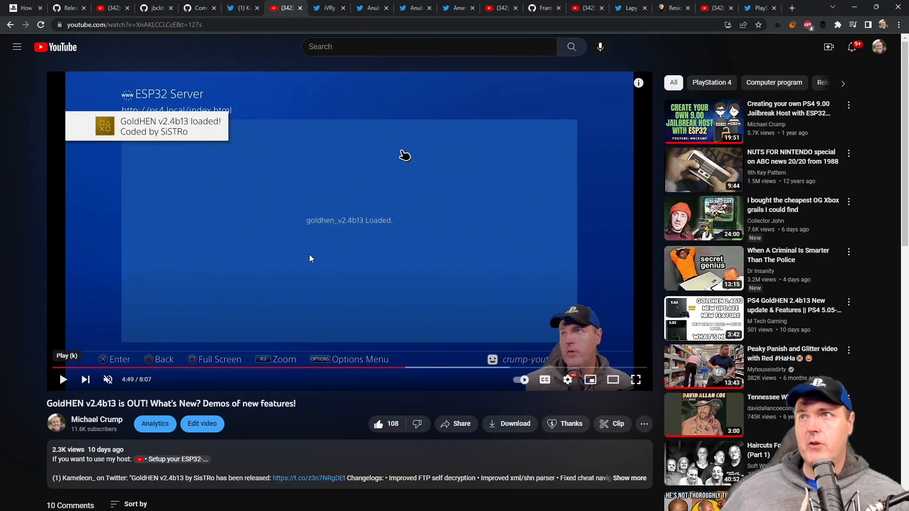
pyautogui.moveTo(311, 262)
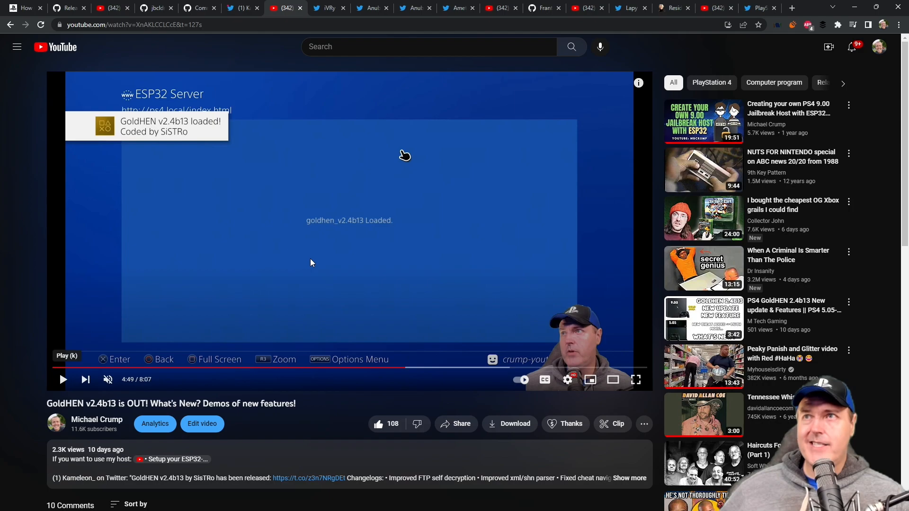
pyautogui.moveTo(300, 261)
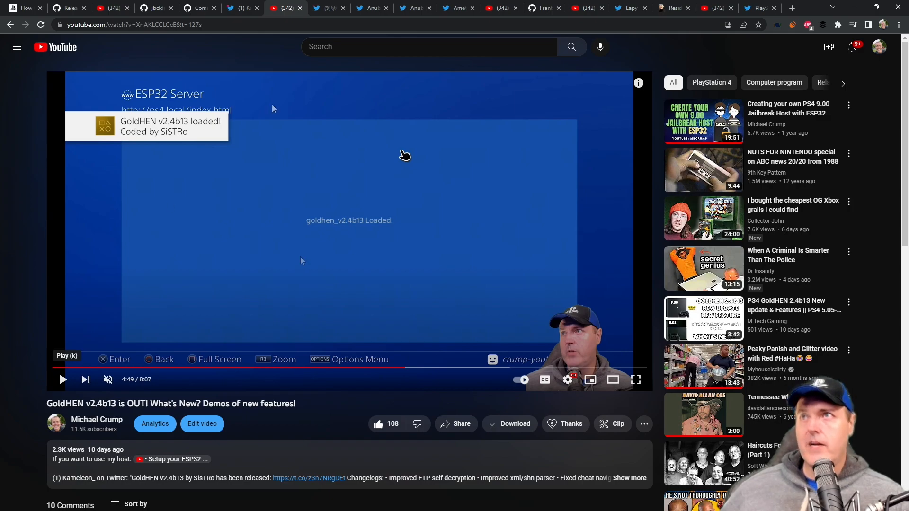
# - View iVRy's PSVR2 interface thread with its USB devices screenshot enlarged in the photo viewer
pyautogui.click(329, 7)
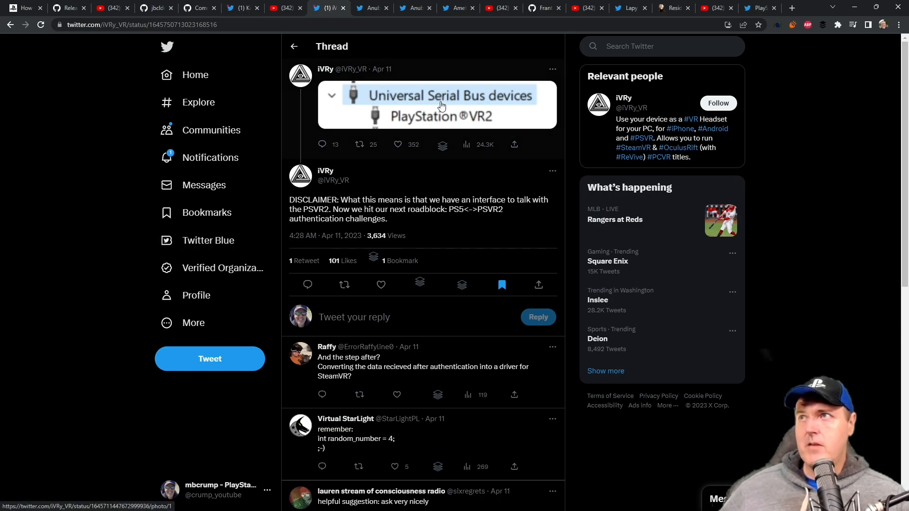
pyautogui.click(437, 105)
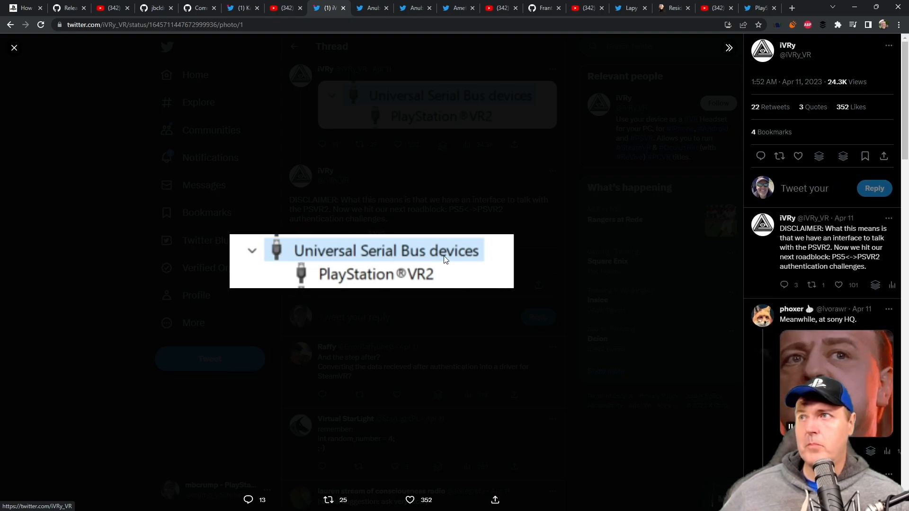
pyautogui.moveTo(406, 284)
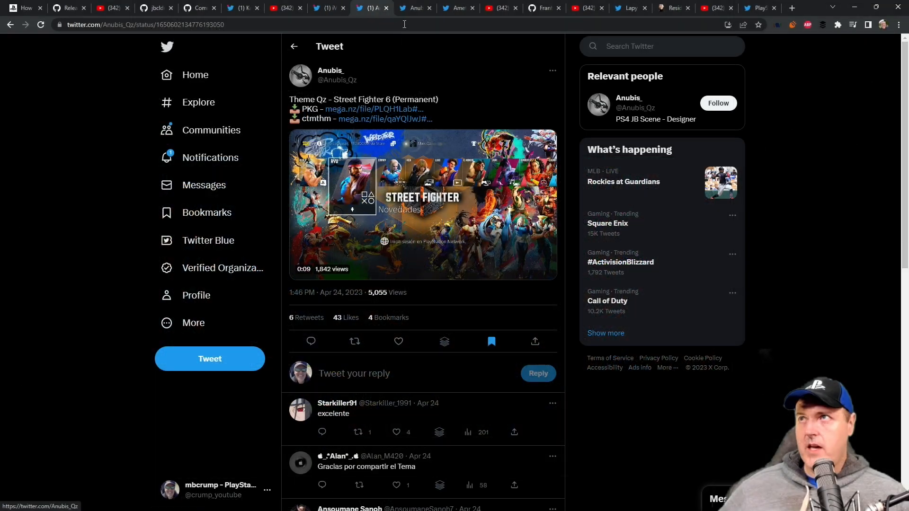
# - Show the tweet with icons for Dead Island 2, Cotton 2, Arca's Path and Fatal Frame
pyautogui.click(413, 8)
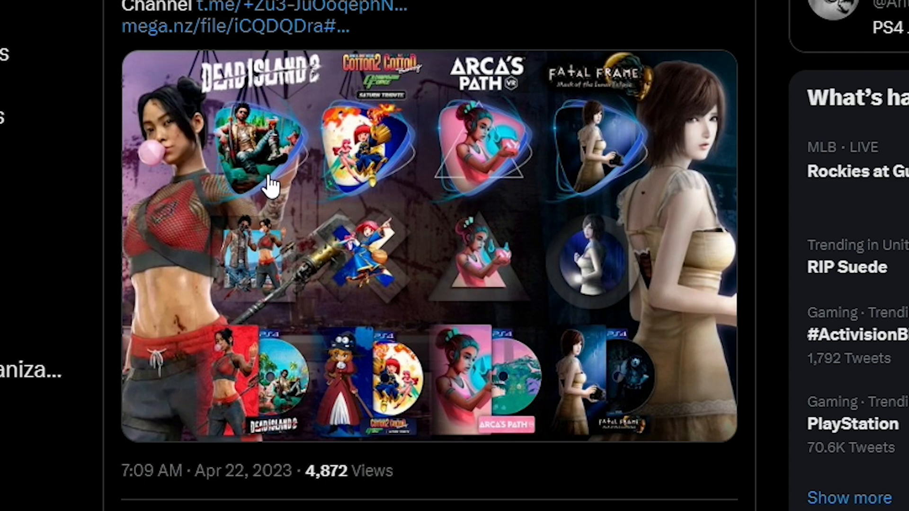
pyautogui.moveTo(284, 183)
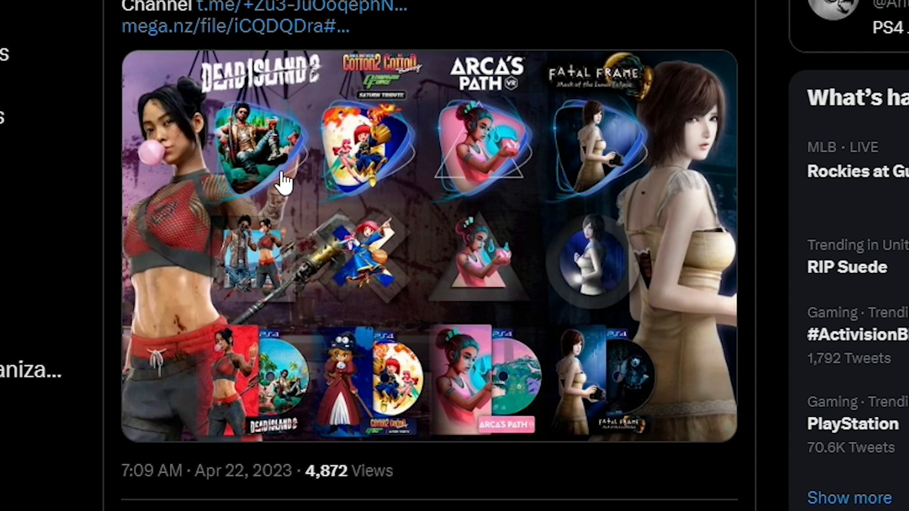
pyautogui.moveTo(232, 104)
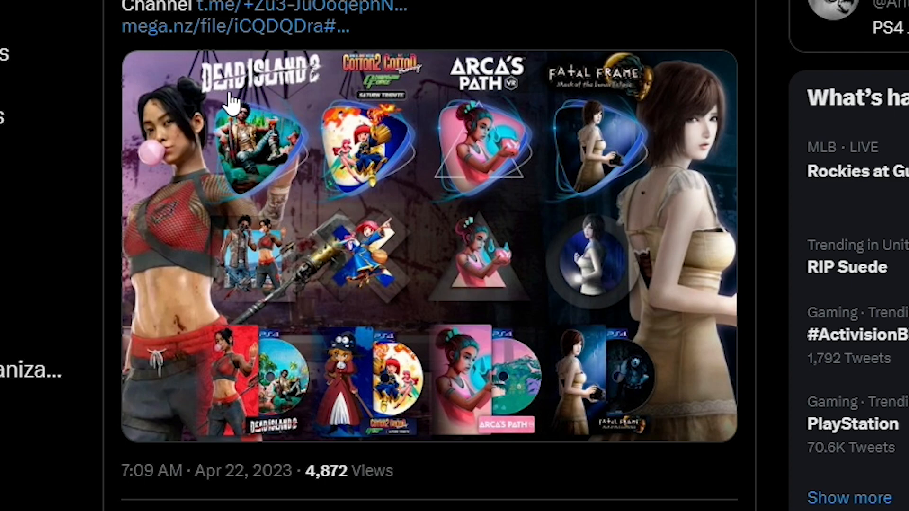
pyautogui.moveTo(311, 95)
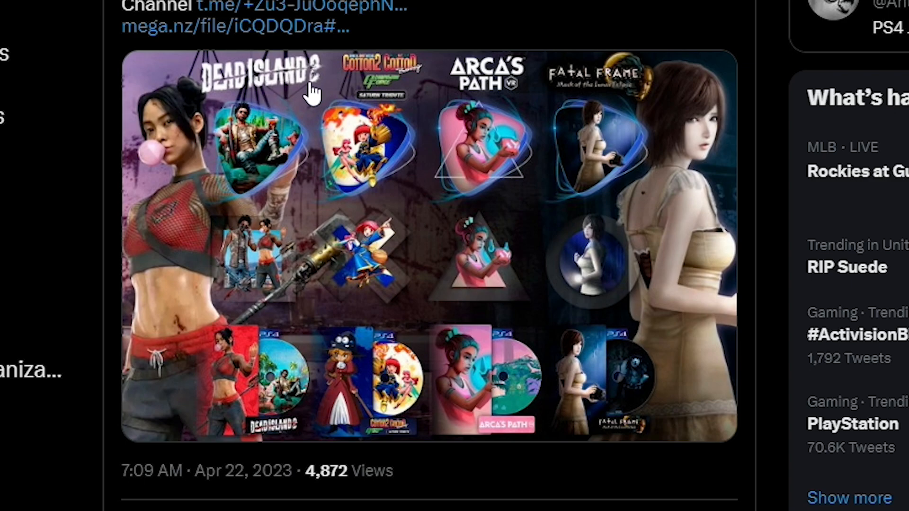
pyautogui.moveTo(301, 102)
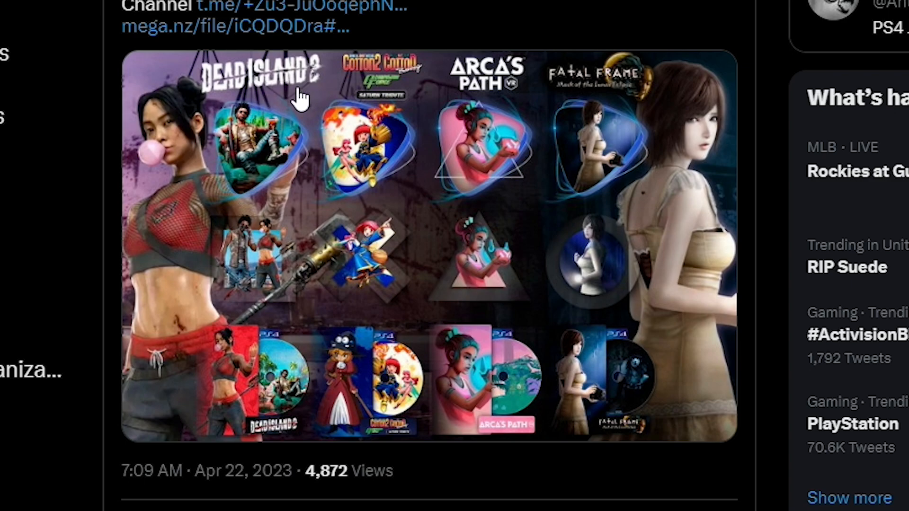
pyautogui.moveTo(451, 177)
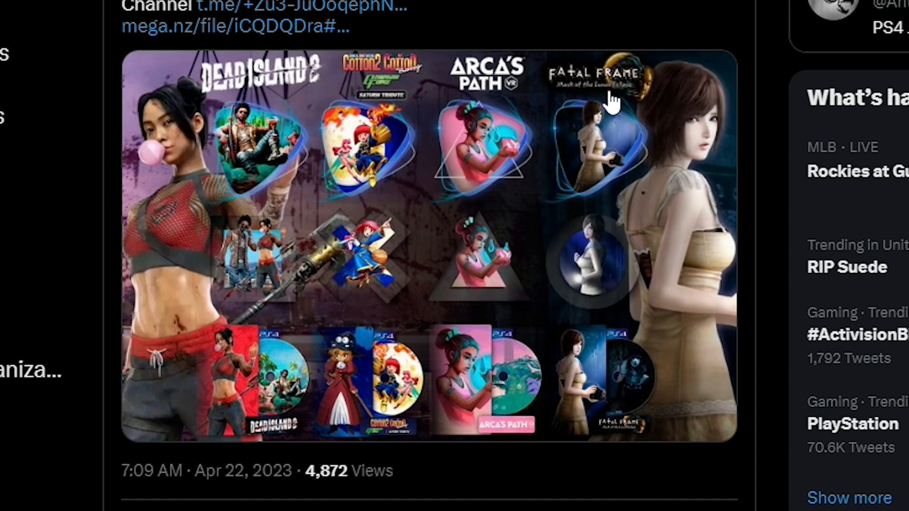
pyautogui.moveTo(638, 452)
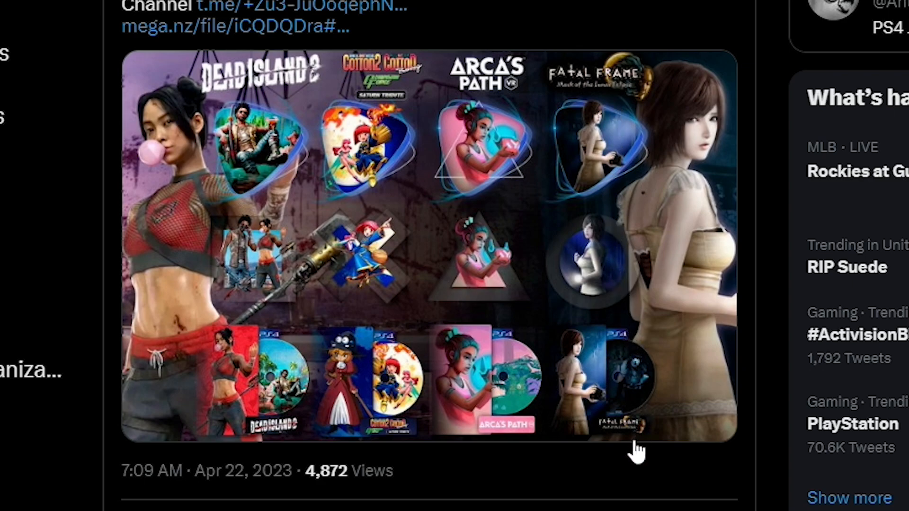
pyautogui.moveTo(626, 453)
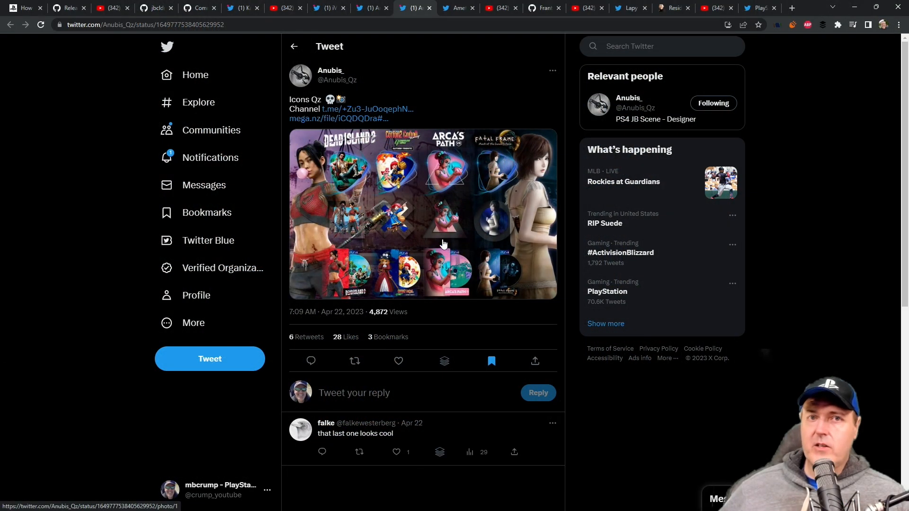
# - Show Amethyxst's PS5 Symbol 2.0 tweet with its tool screenshot enlarged
pyautogui.click(457, 8)
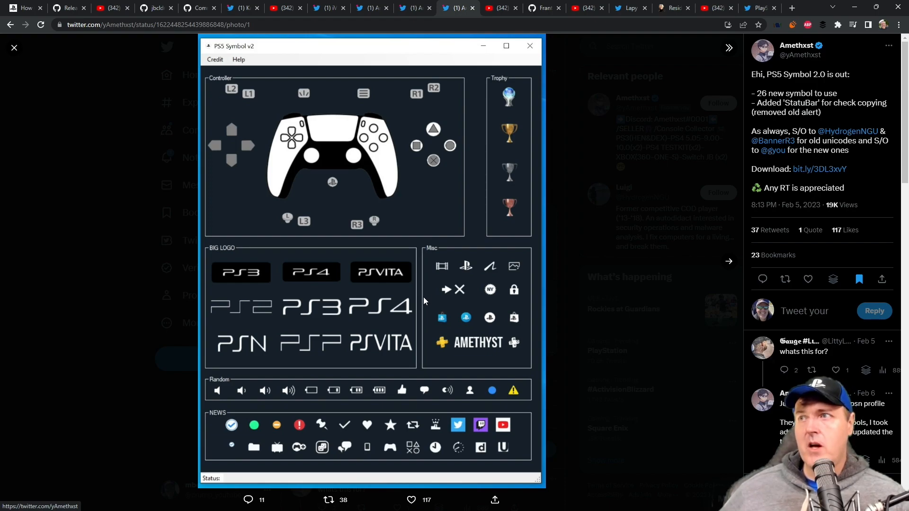
pyautogui.moveTo(280, 147)
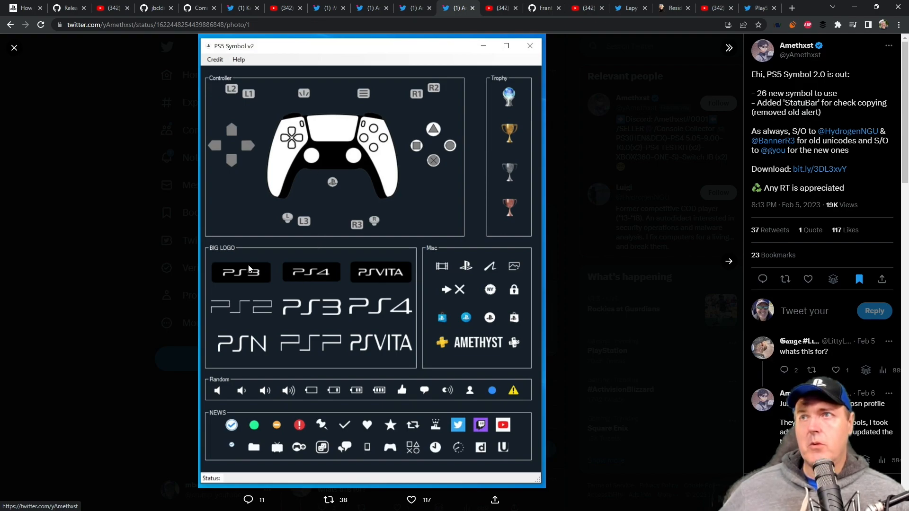
pyautogui.moveTo(423, 453)
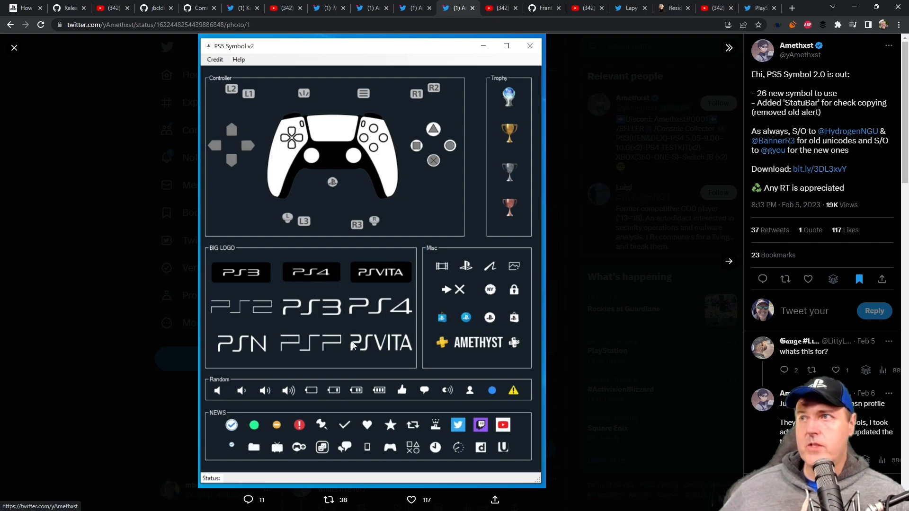
pyautogui.moveTo(335, 403)
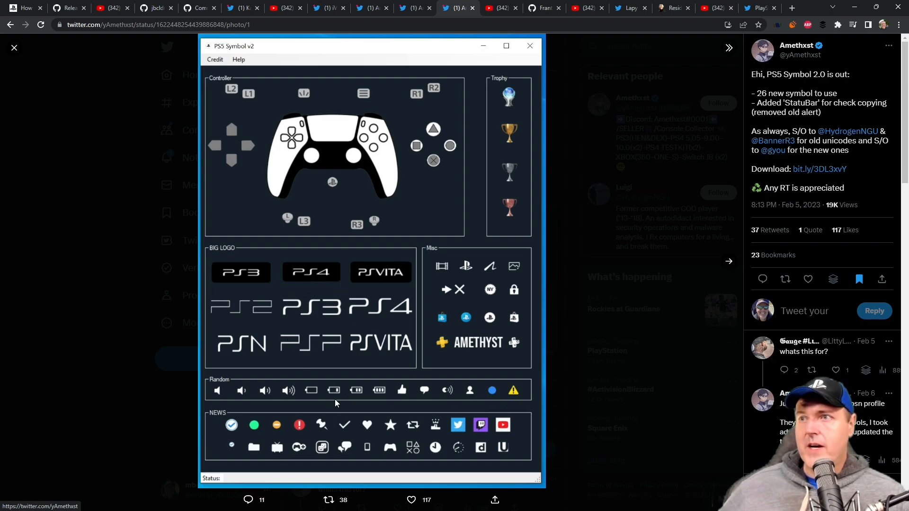
pyautogui.moveTo(373, 399)
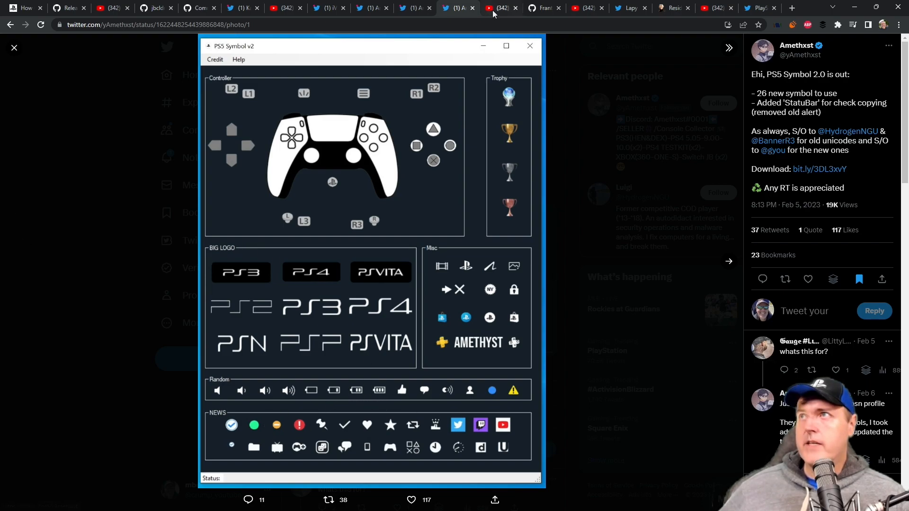
# - Show the Minecraft 1.19.73 online tutorial for jailbroken PS4, paused at Microsoft sign-in
pyautogui.click(499, 8)
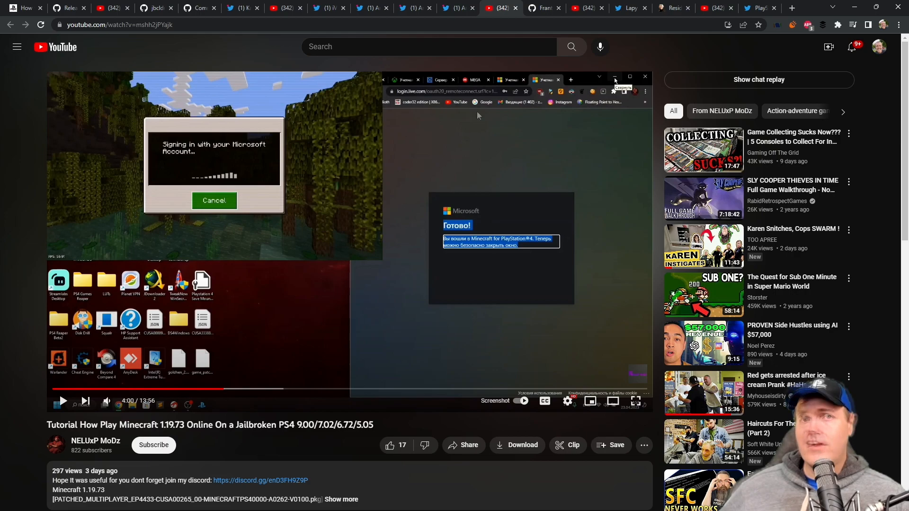
pyautogui.click(543, 8)
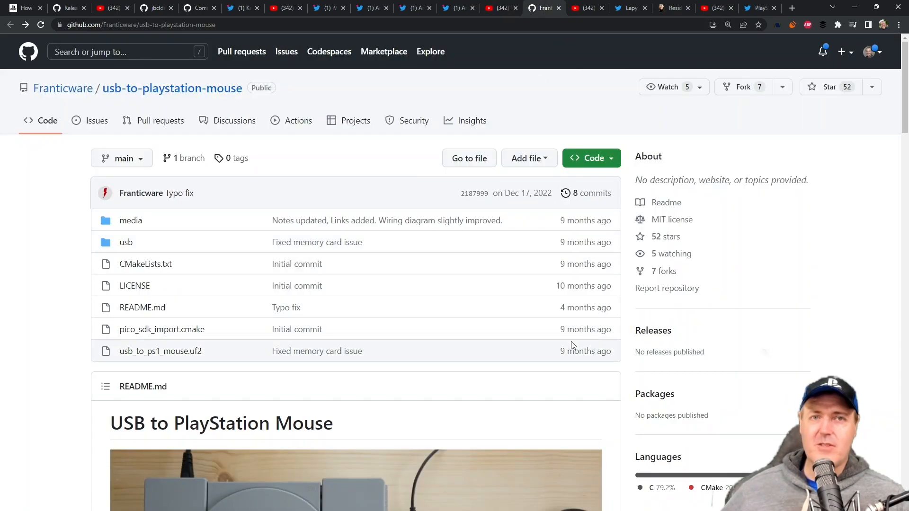
pyautogui.scroll(-3)
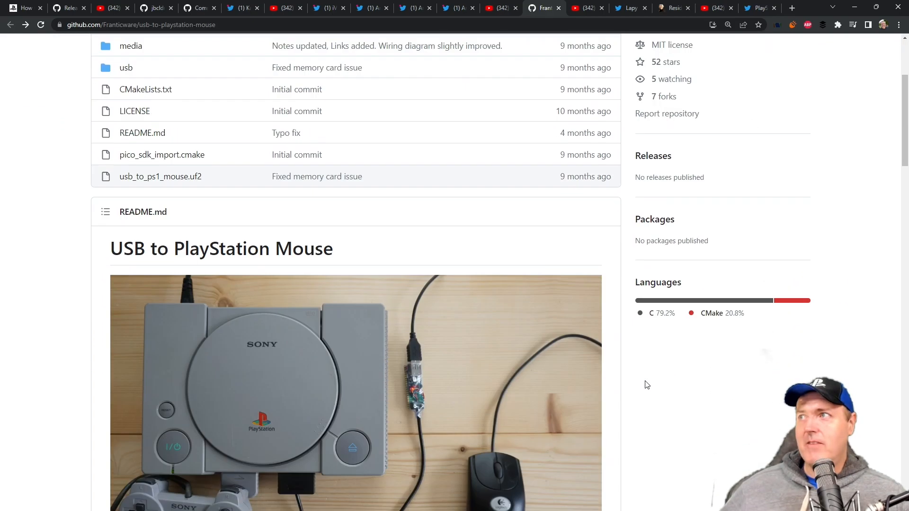
pyautogui.scroll(-3)
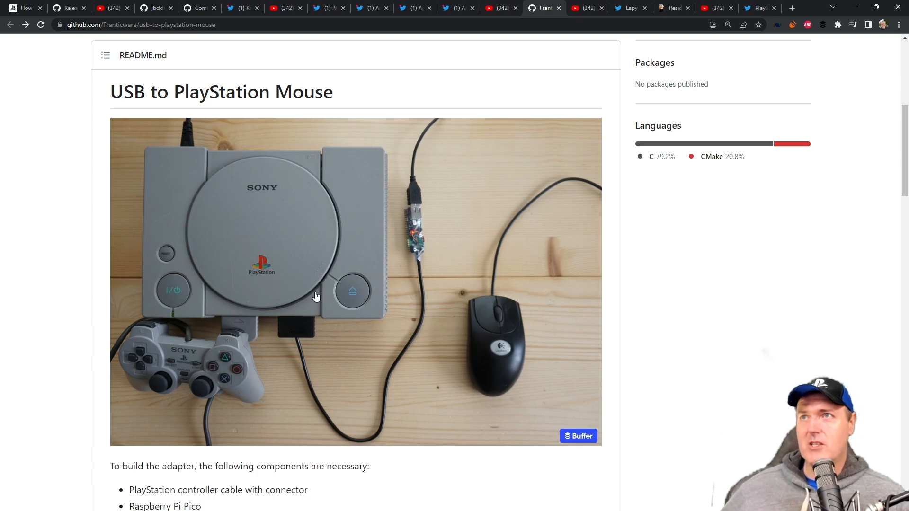
pyautogui.scroll(-3)
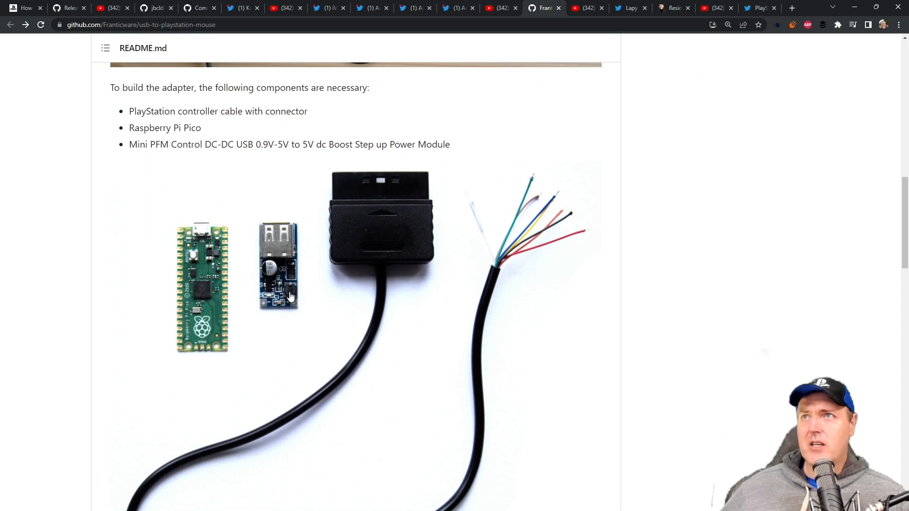
pyautogui.moveTo(154, 110)
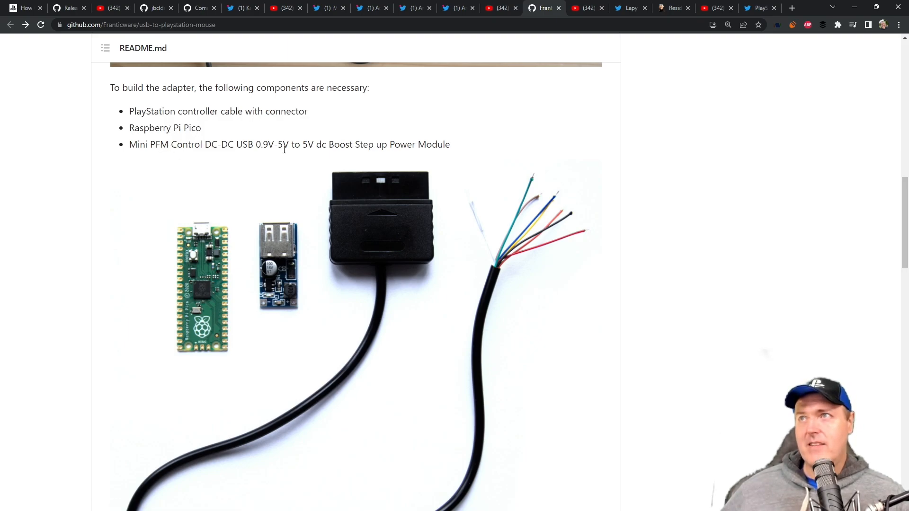
pyautogui.scroll(-3)
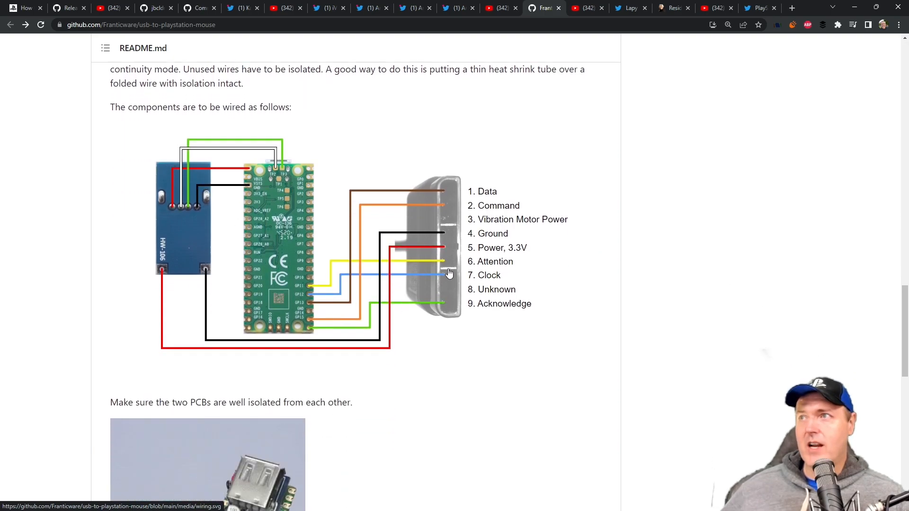
pyautogui.scroll(-3)
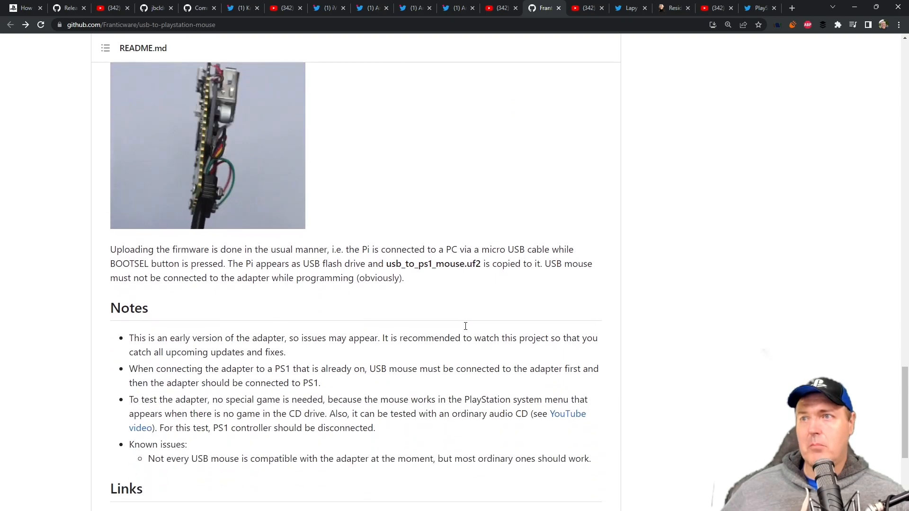
pyautogui.scroll(-3)
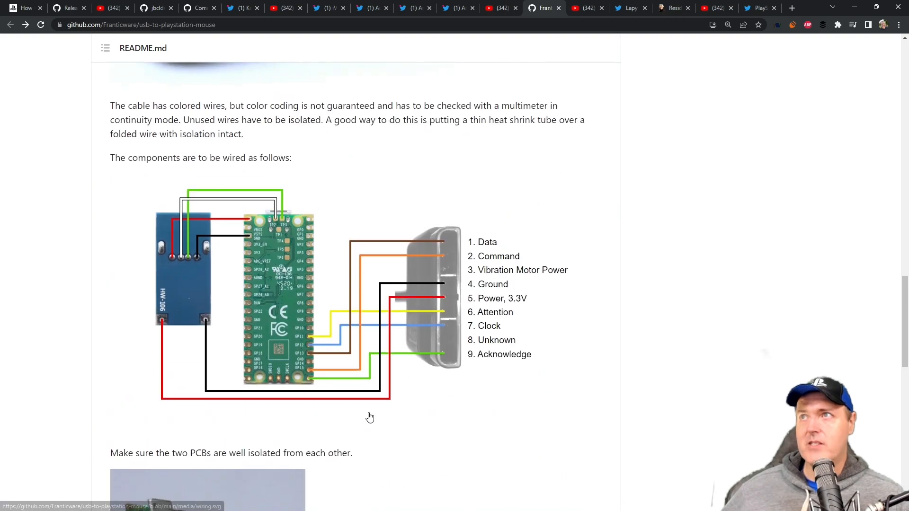
pyautogui.click(557, 8)
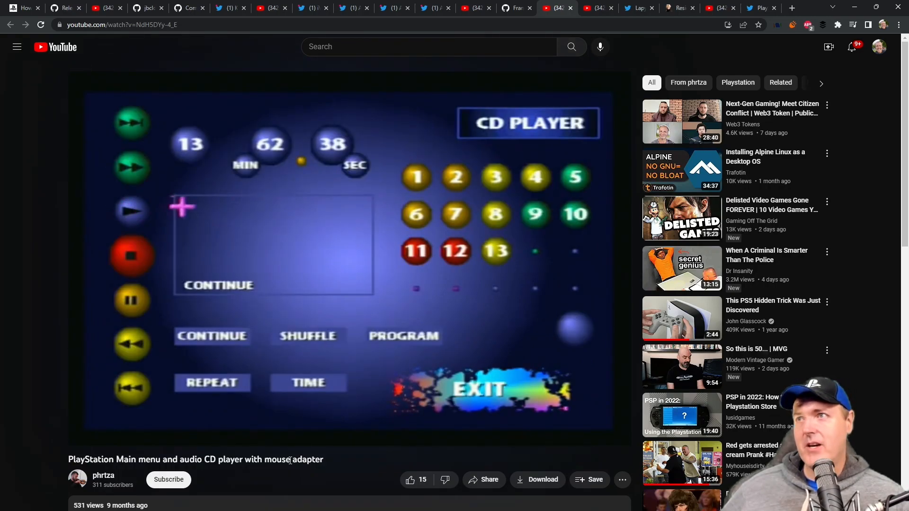
# - Switch to the Twitter thread announcing Duck Hunt Remake VR for PSVR
pyautogui.click(625, 8)
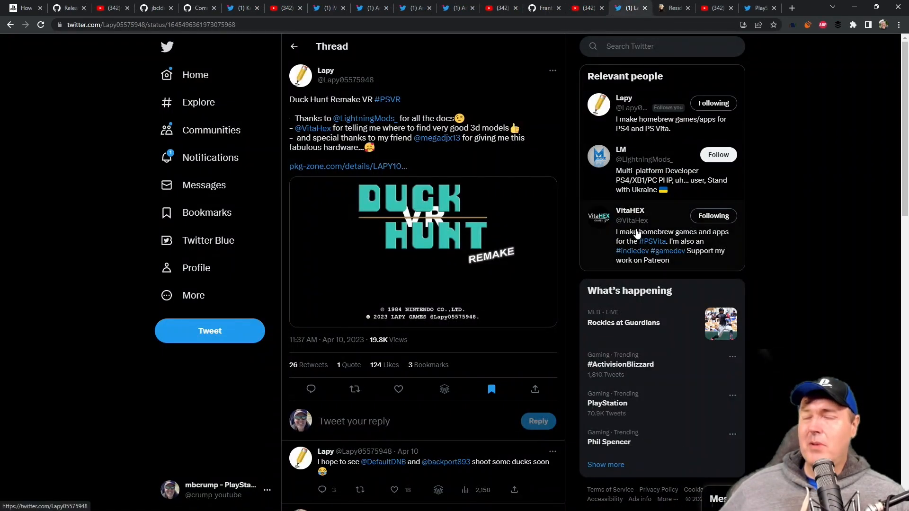
pyautogui.moveTo(554, 231)
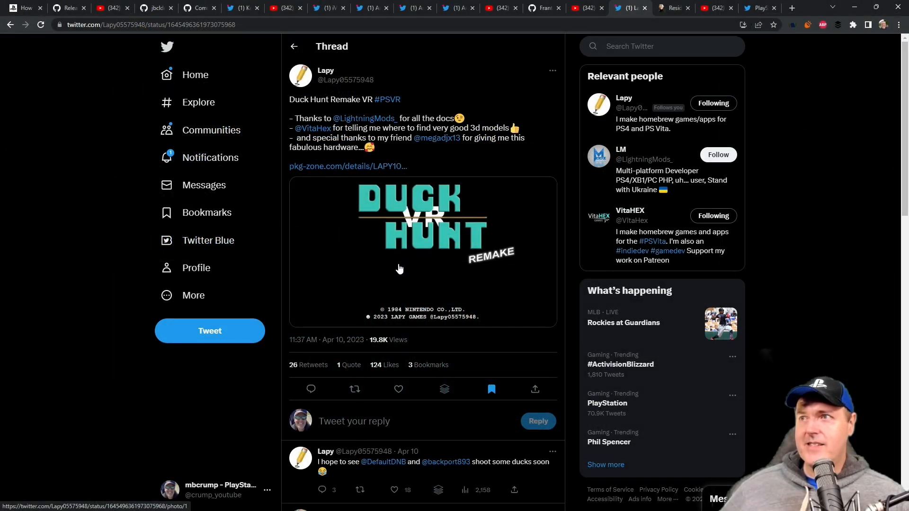
pyautogui.moveTo(383, 275)
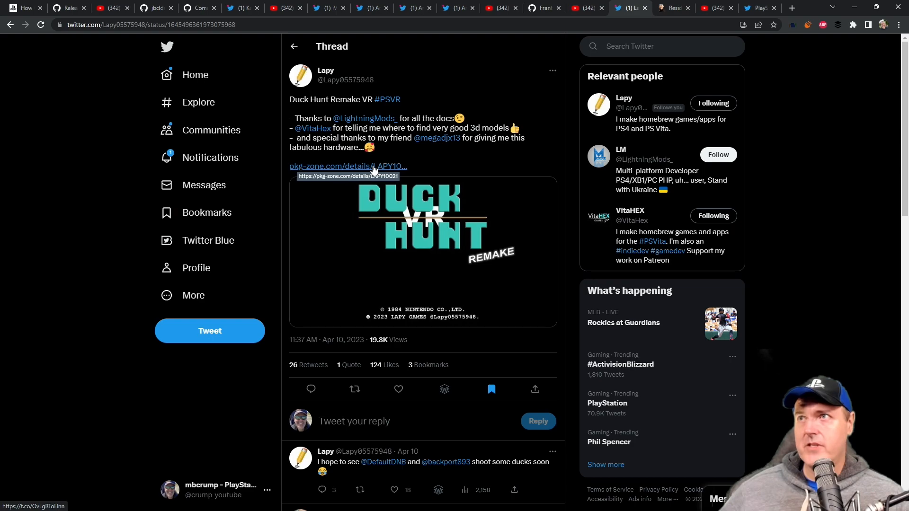
# - Open the pkg-zone.com listing for Duck Hunt Remake VR, then move to the RE4 Remake patches page
pyautogui.click(348, 167)
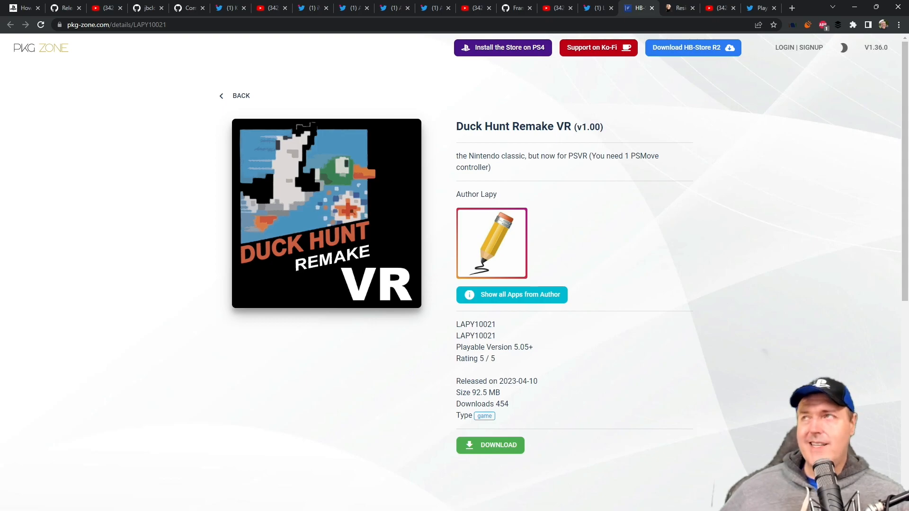
pyautogui.click(677, 8)
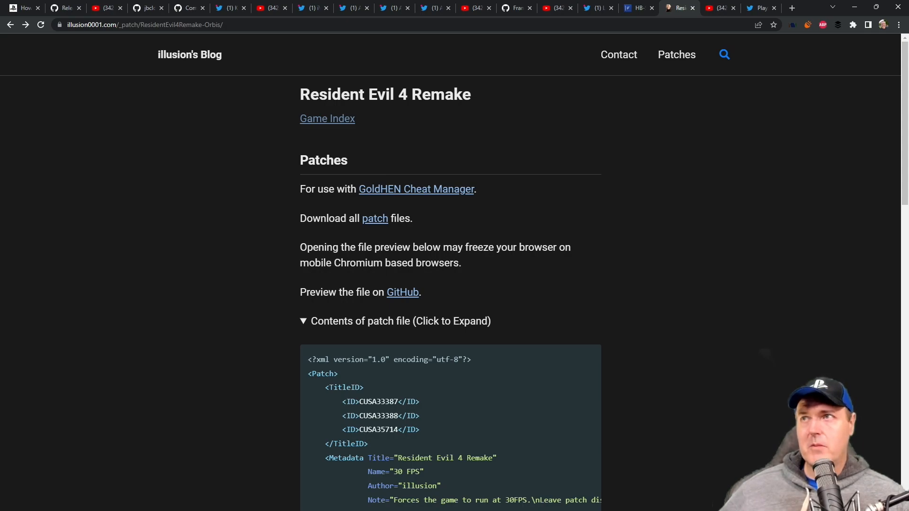
pyautogui.moveTo(377, 310)
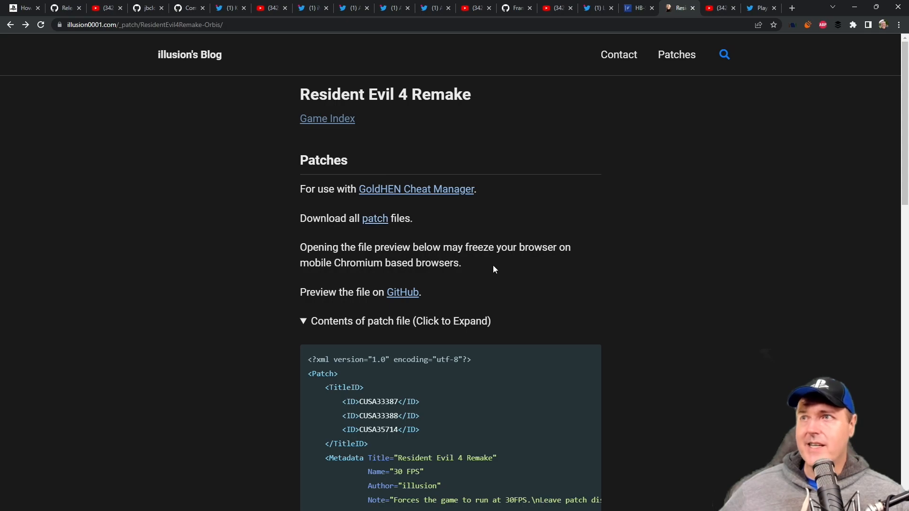
pyautogui.moveTo(560, 363)
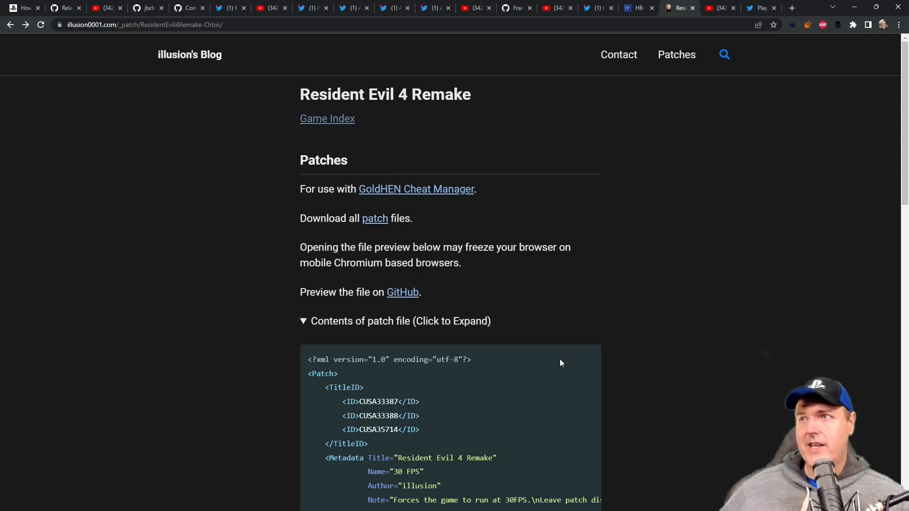
pyautogui.scroll(-3)
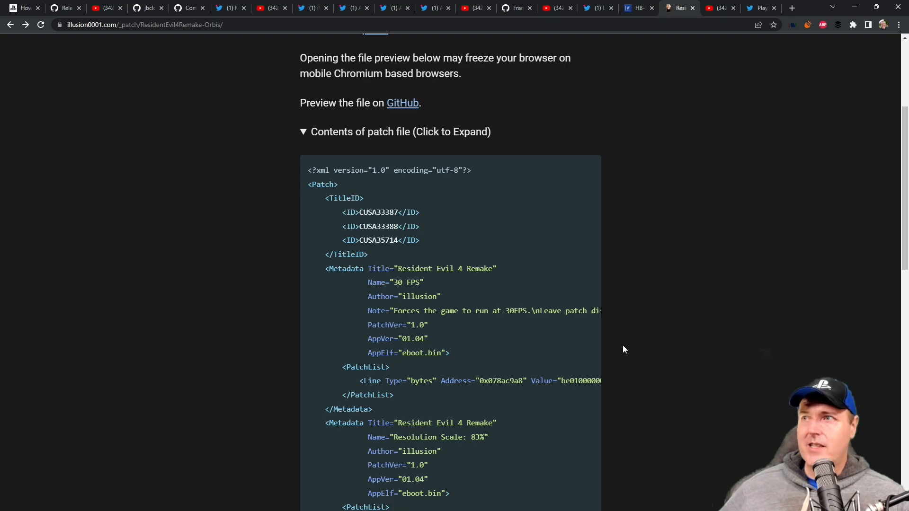
pyautogui.moveTo(619, 357)
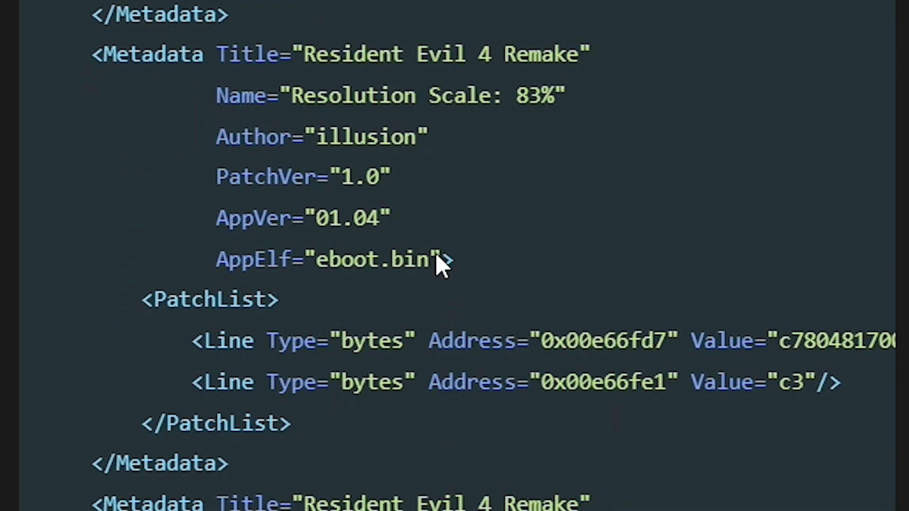
pyautogui.doubleClick(420, 96)
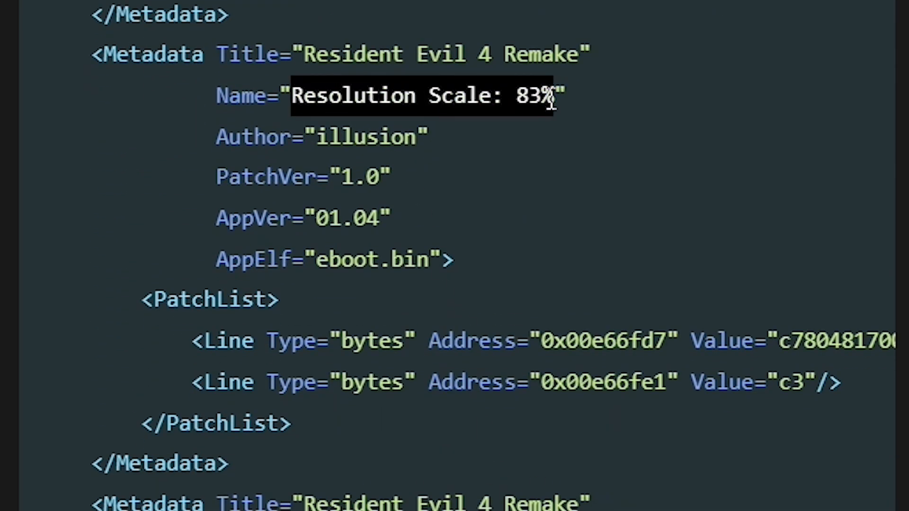
pyautogui.scroll(-3)
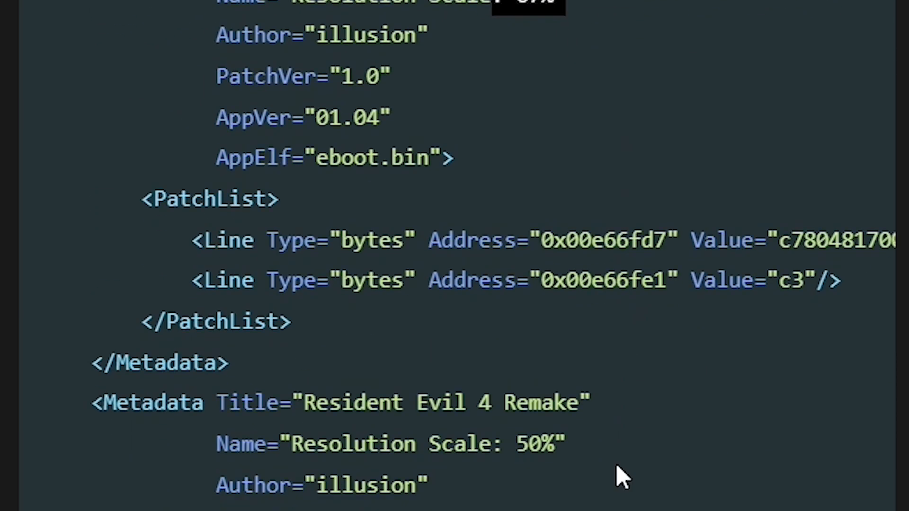
pyautogui.scroll(-3)
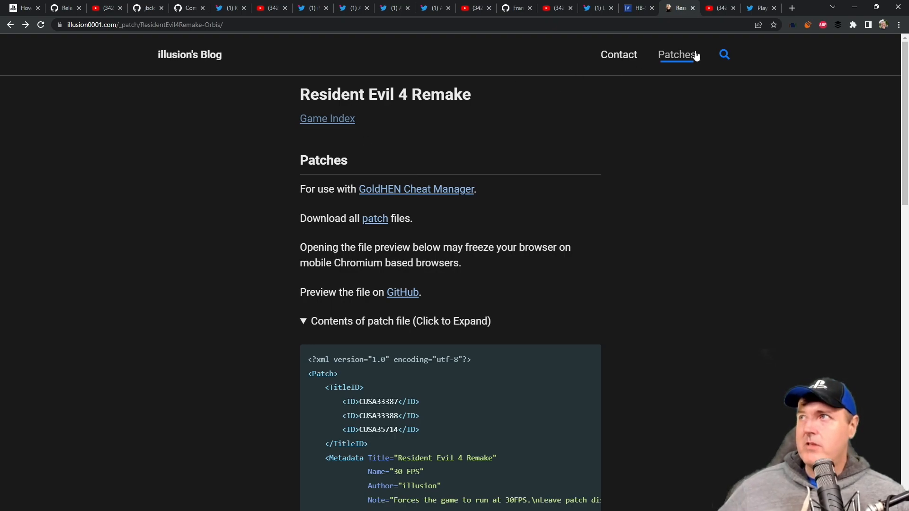
# - Bring up illusion's 'Resident Evil 4 Remake PS4 Unofficial 30 FPS Patch' video
pyautogui.click(720, 7)
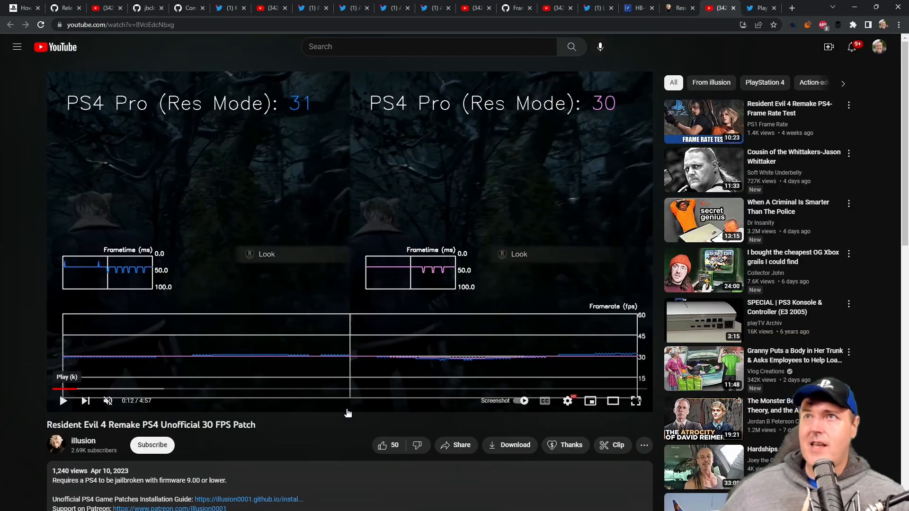
pyautogui.moveTo(235, 458)
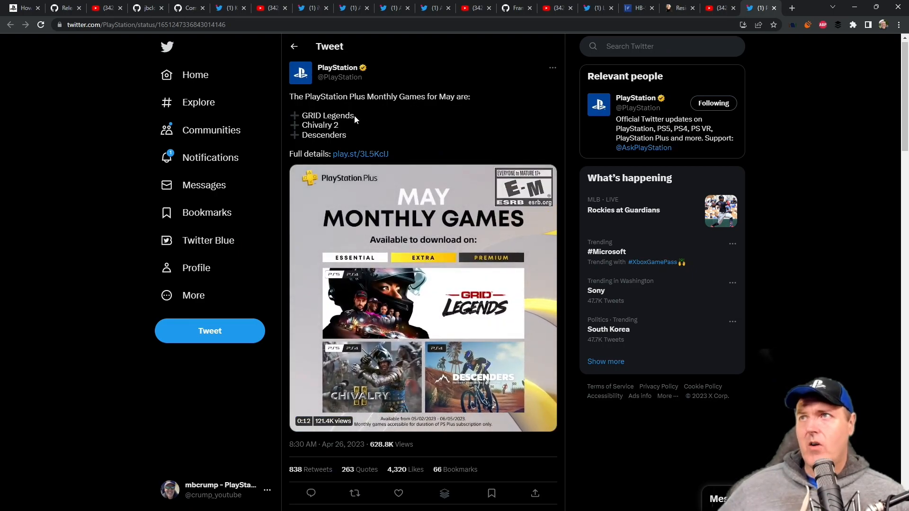
# - Start the May PlayStation Plus Monthly Games video—GRID Legends, Chivalry 2, Descenders
pyautogui.click(422, 296)
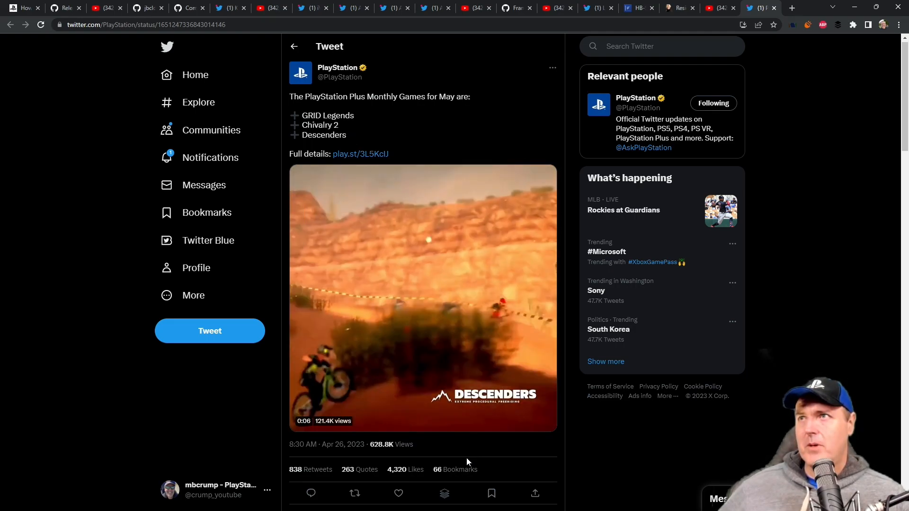
pyautogui.click(423, 297)
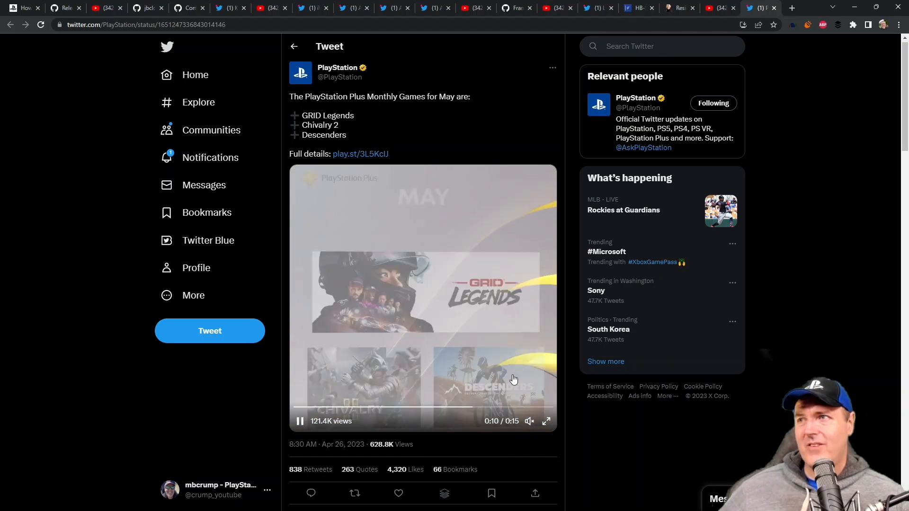